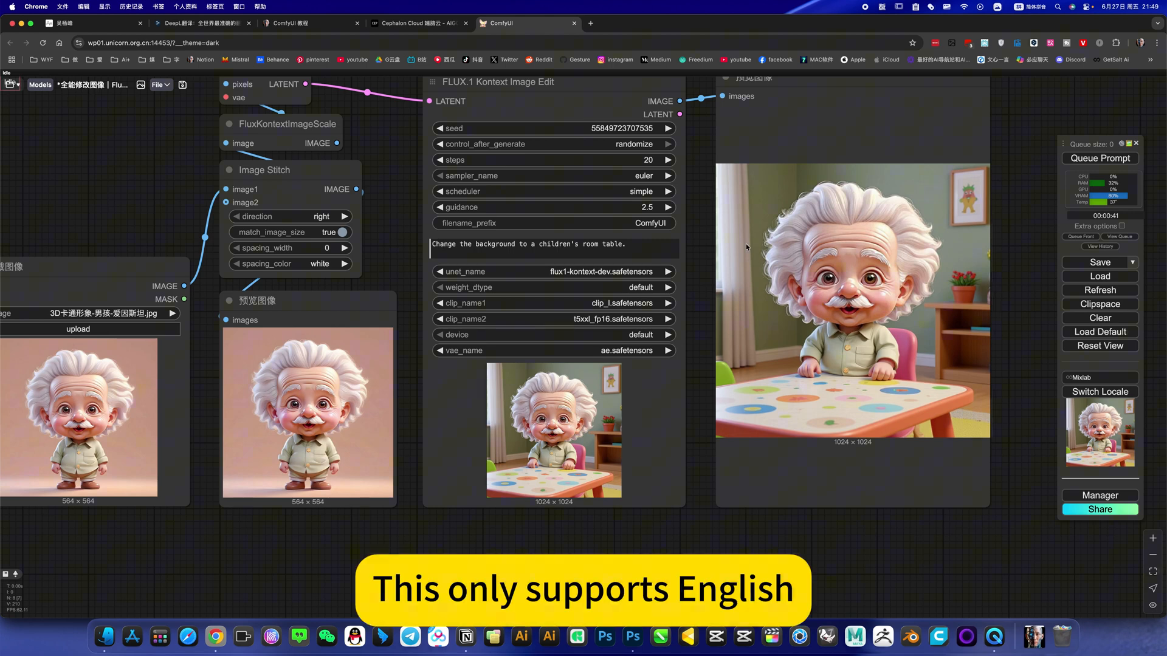
# Step: Switch from the collage to the translator tab and back to the ComfyUI workflow
pyautogui.click(201, 23)
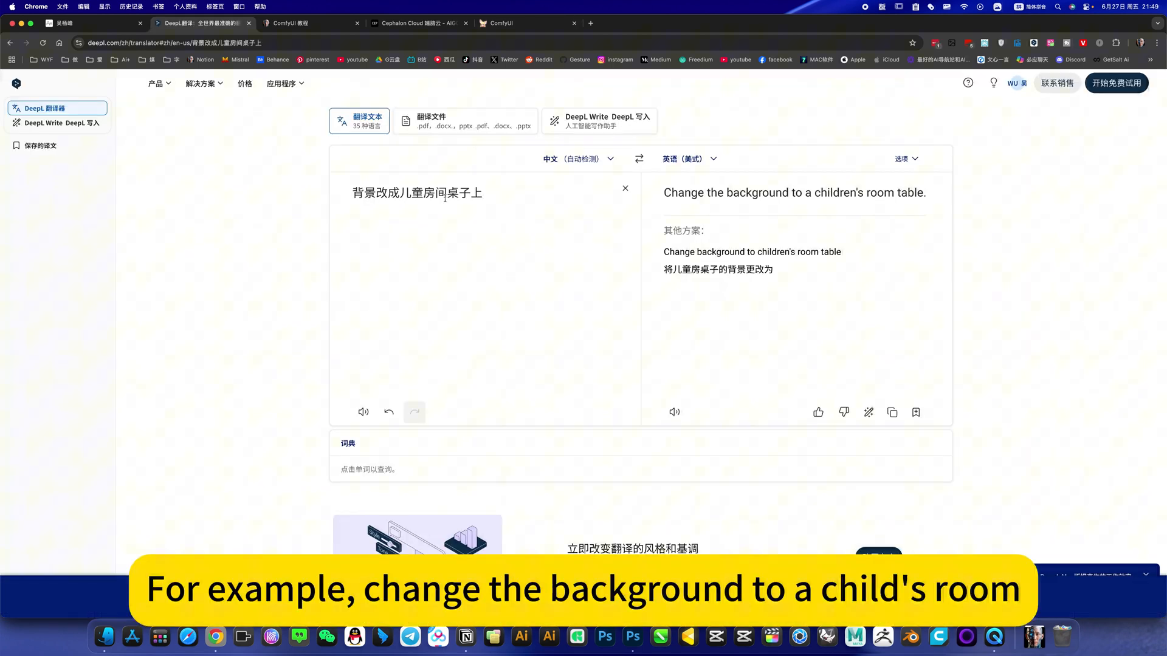
pyautogui.click(528, 23)
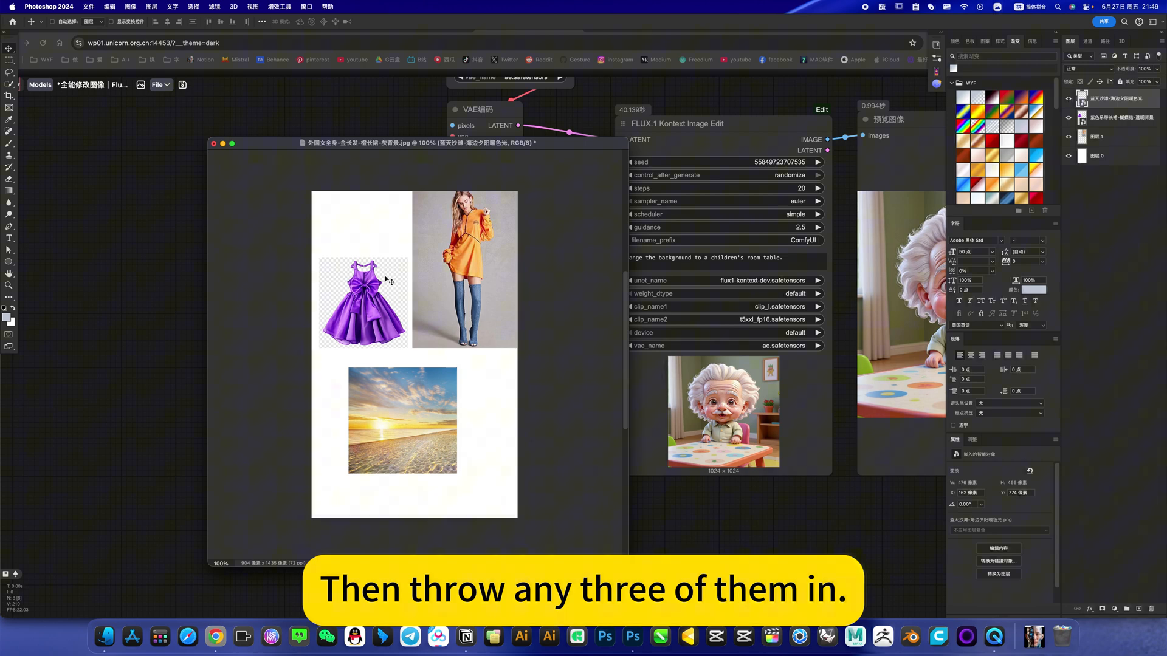
pyautogui.moveTo(404, 334)
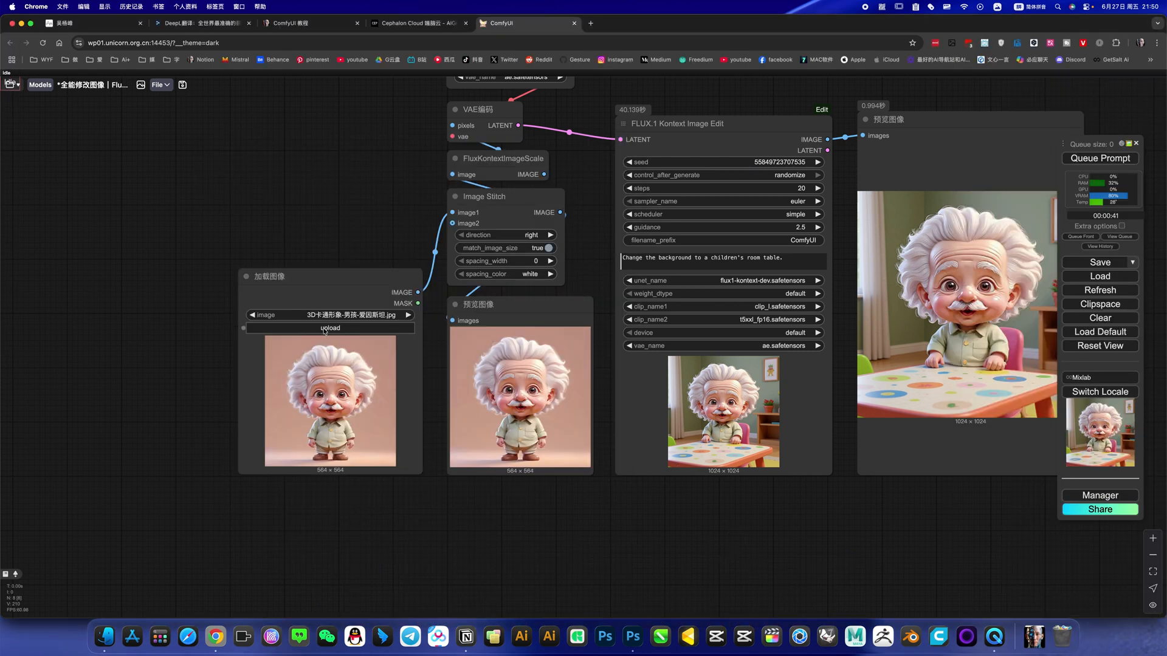
# Step: Bring up DeepL and select the old Chinese prompt for replacement
pyautogui.click(329, 328)
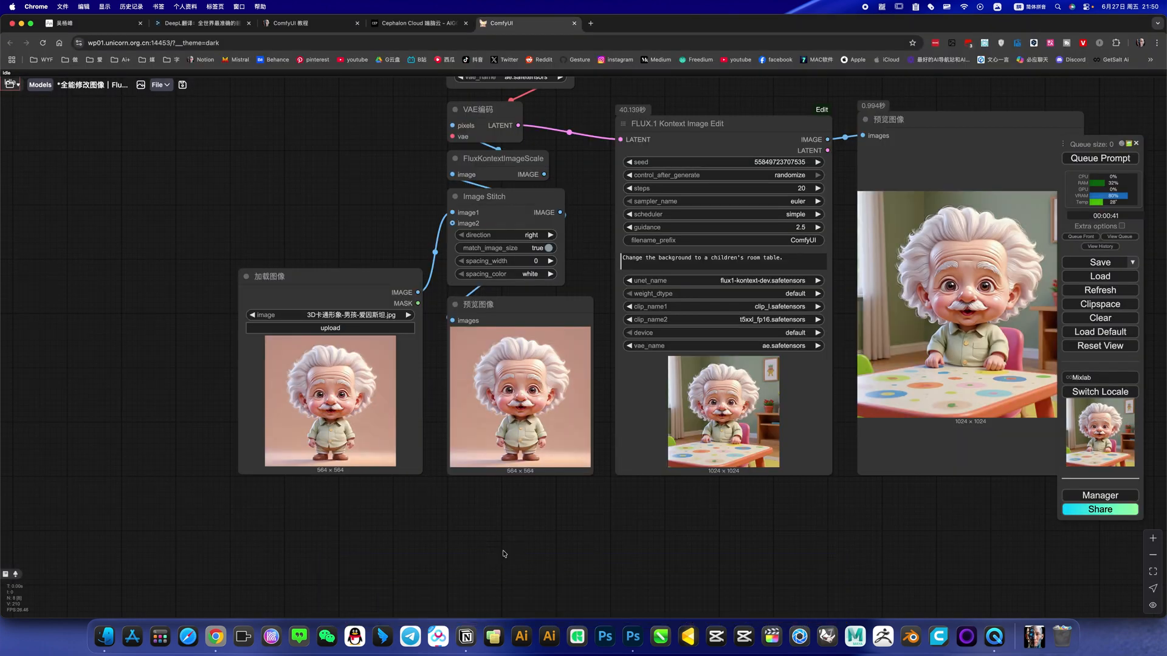
pyautogui.click(200, 23)
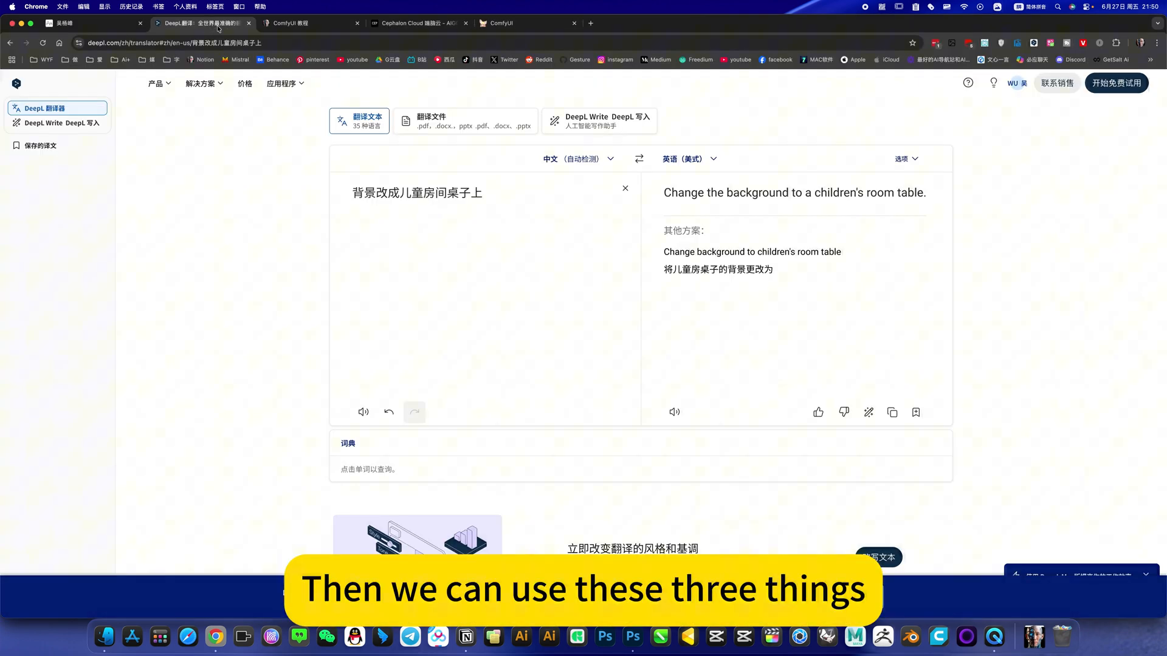
pyautogui.doubleClick(417, 193)
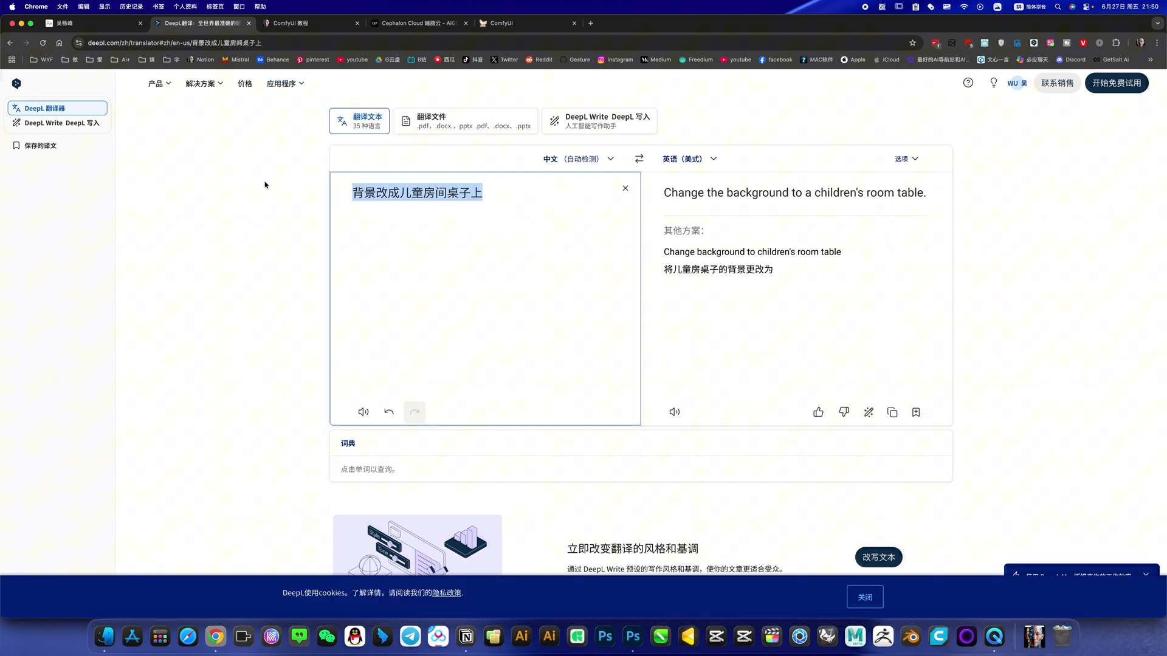
# Step: Enter the Chinese prompt 一个女人穿着紫色裙子在沙滩 and return to ComfyUI with its English translation
pyautogui.write('一个女人')
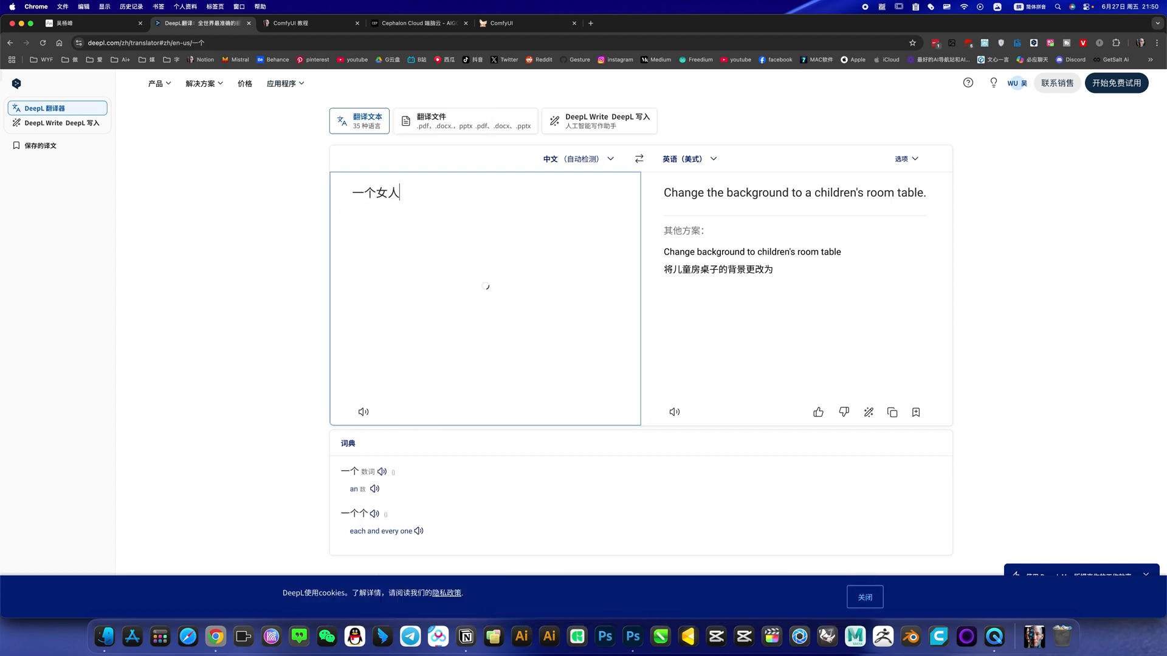
pyautogui.write('穿着')
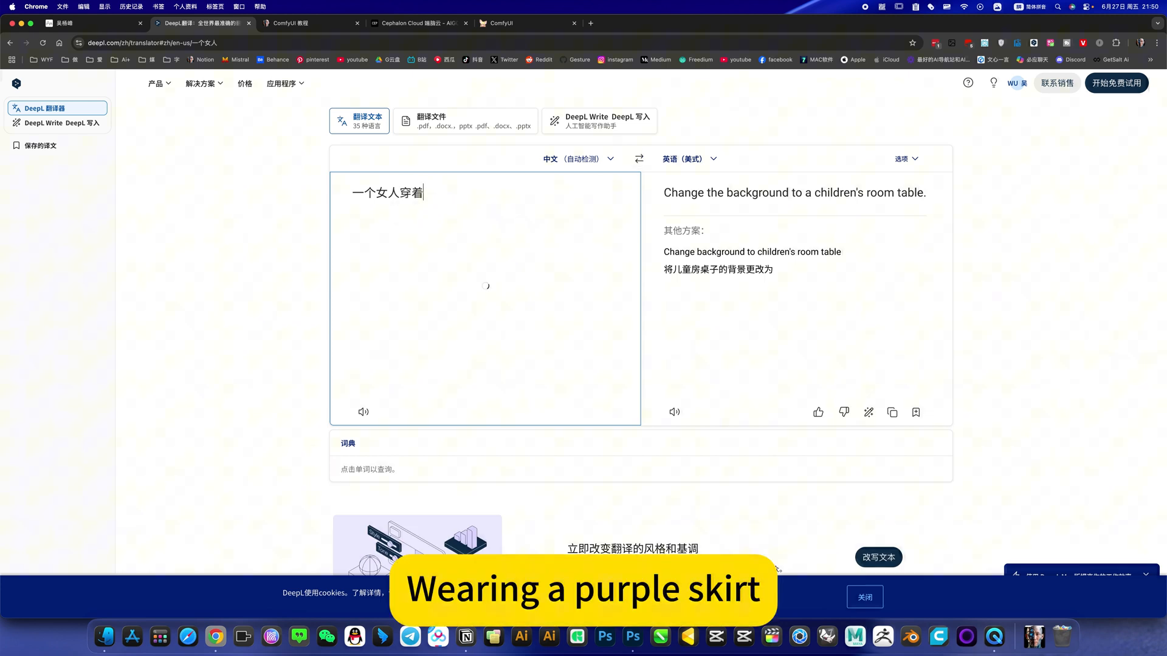
pyautogui.write('紫色裙子')
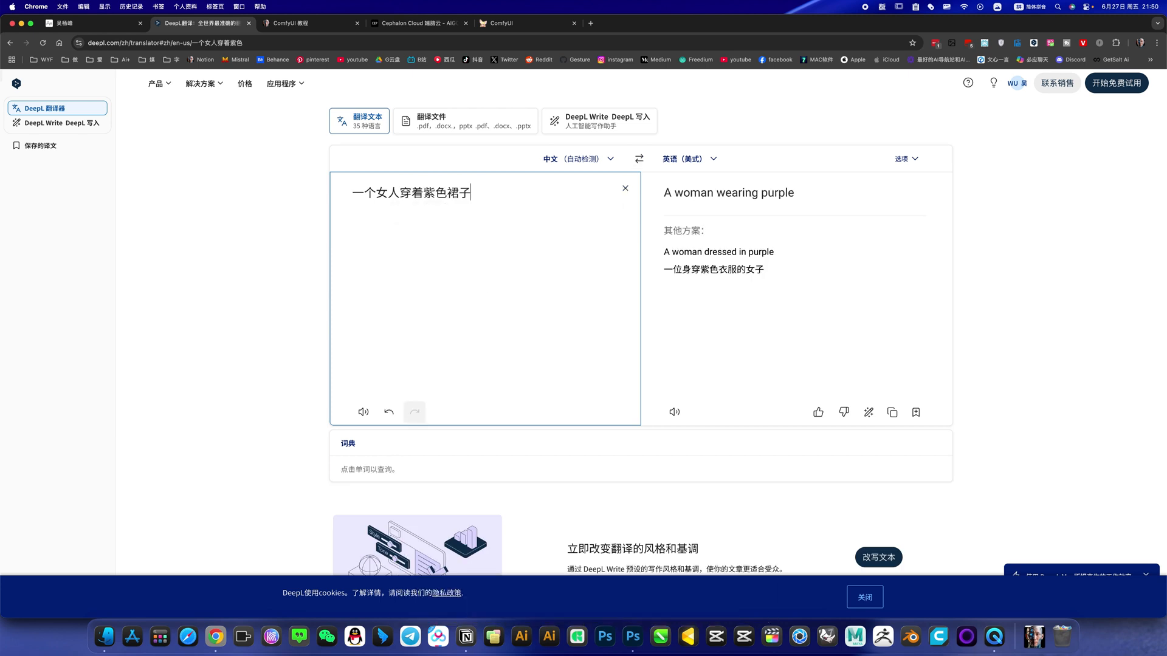
pyautogui.write('在sha t')
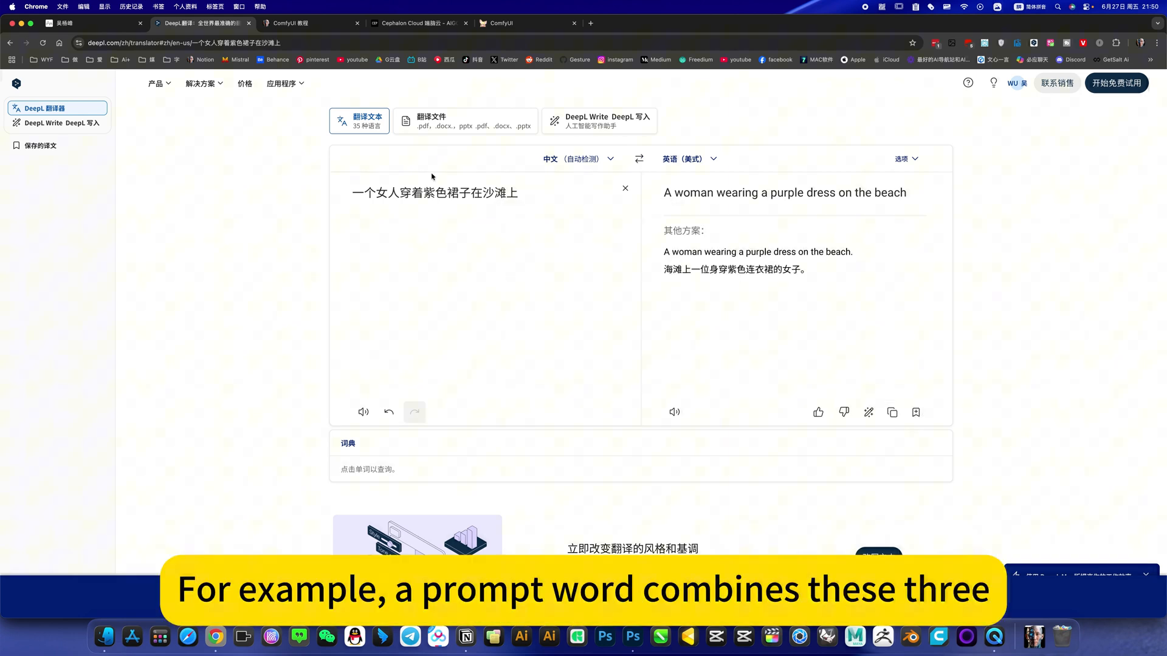
pyautogui.click(529, 23)
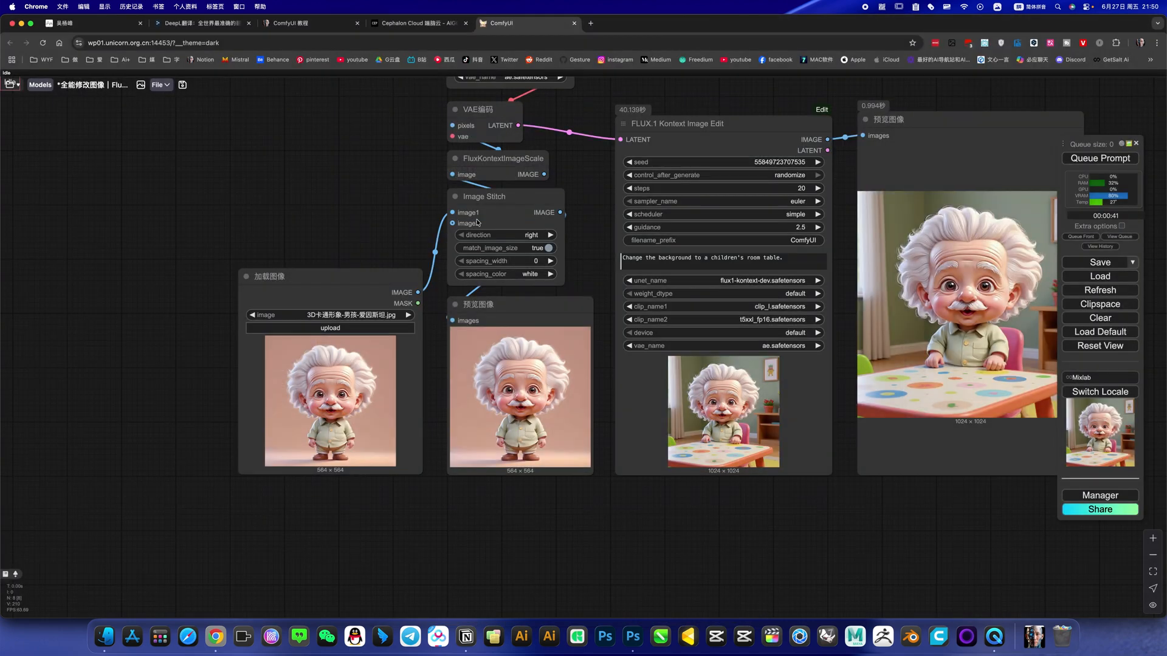
# Step: Set the FLUX.1 Kontext Image Edit prompt to "A woman wearing a purple dress on the beach"
pyautogui.click(792, 258)
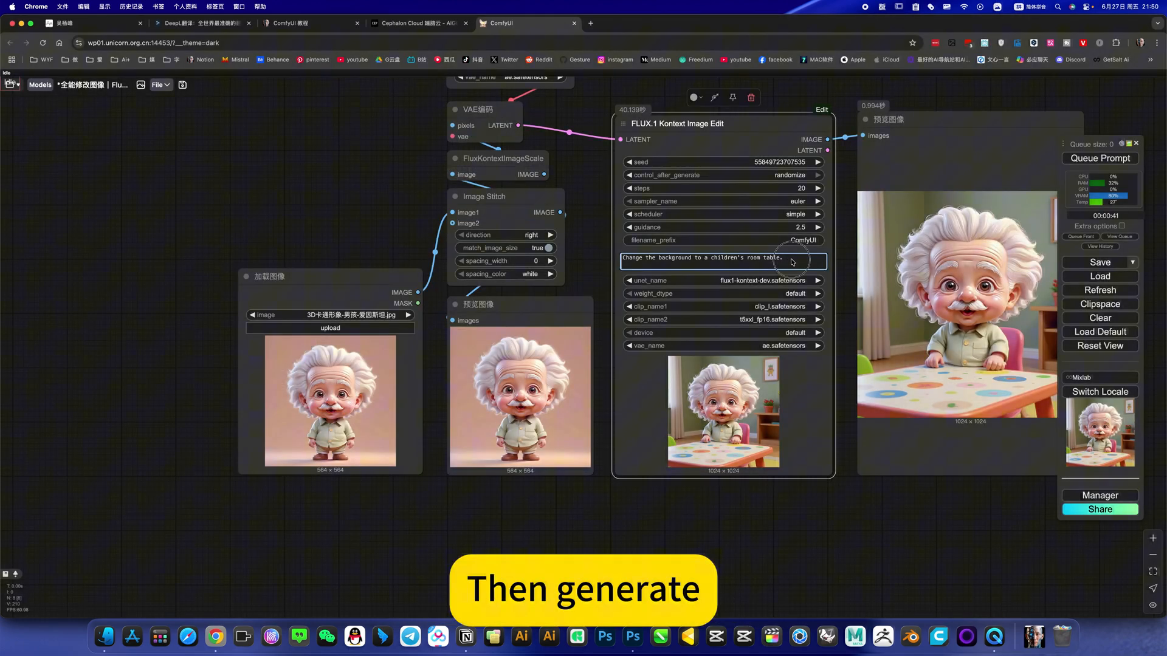
pyautogui.write('A woman wearing a purple dress on the beach')
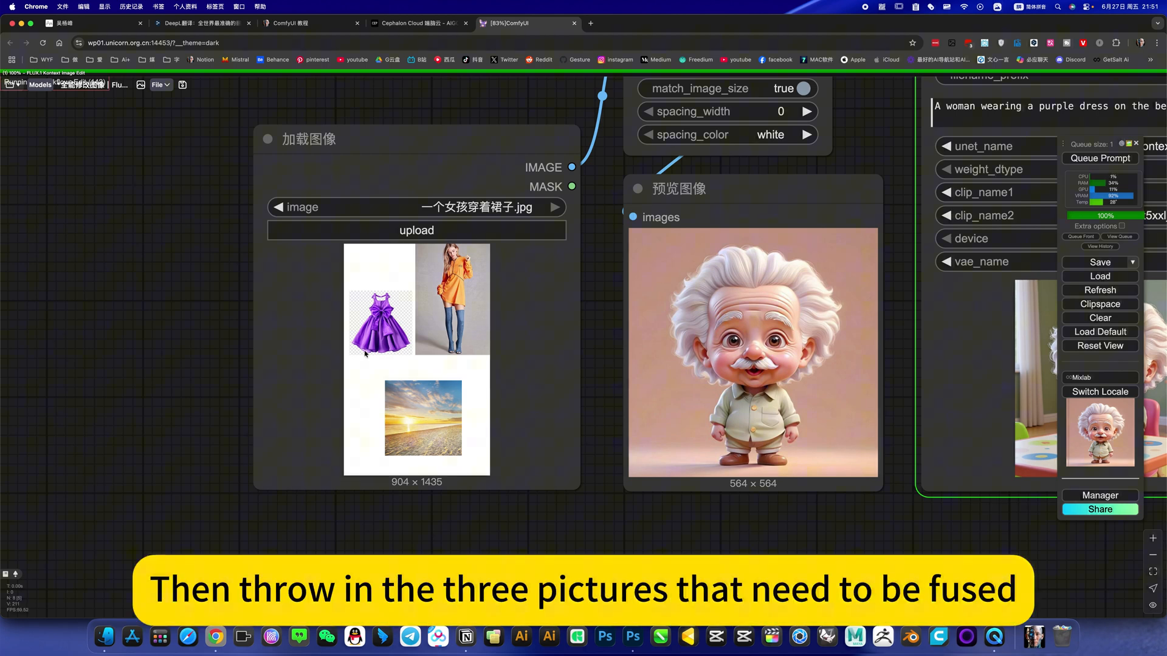
pyautogui.moveTo(442, 365)
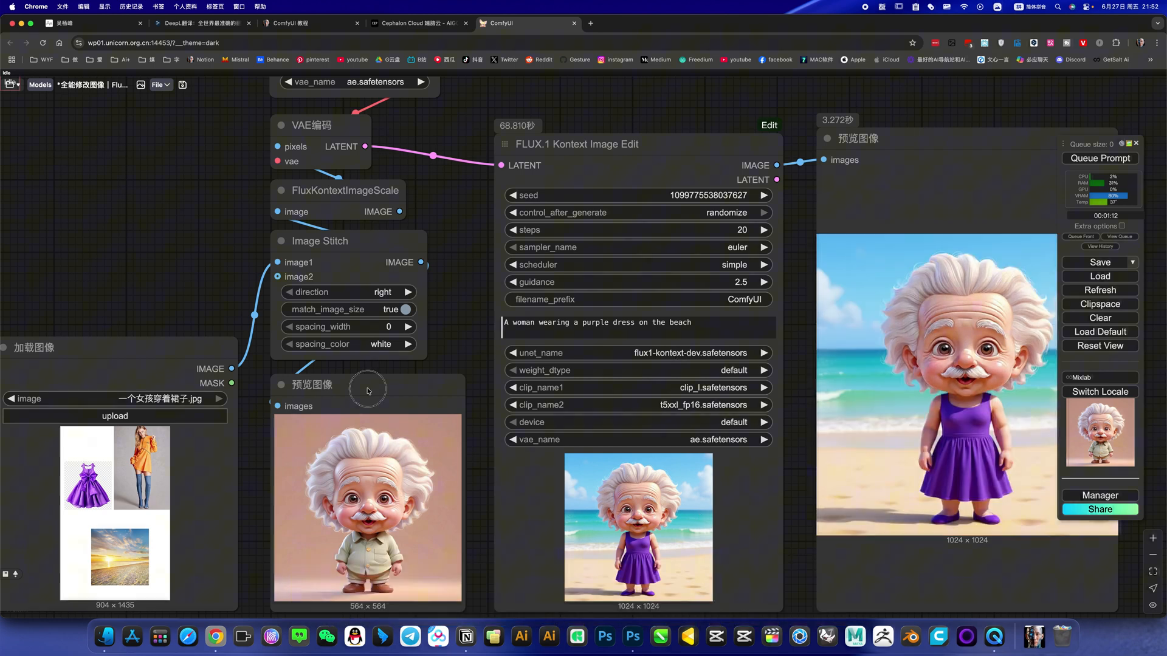
# Step: Queue the Kontext workflow again to rerun the purple-dress beach generation
pyautogui.click(367, 386)
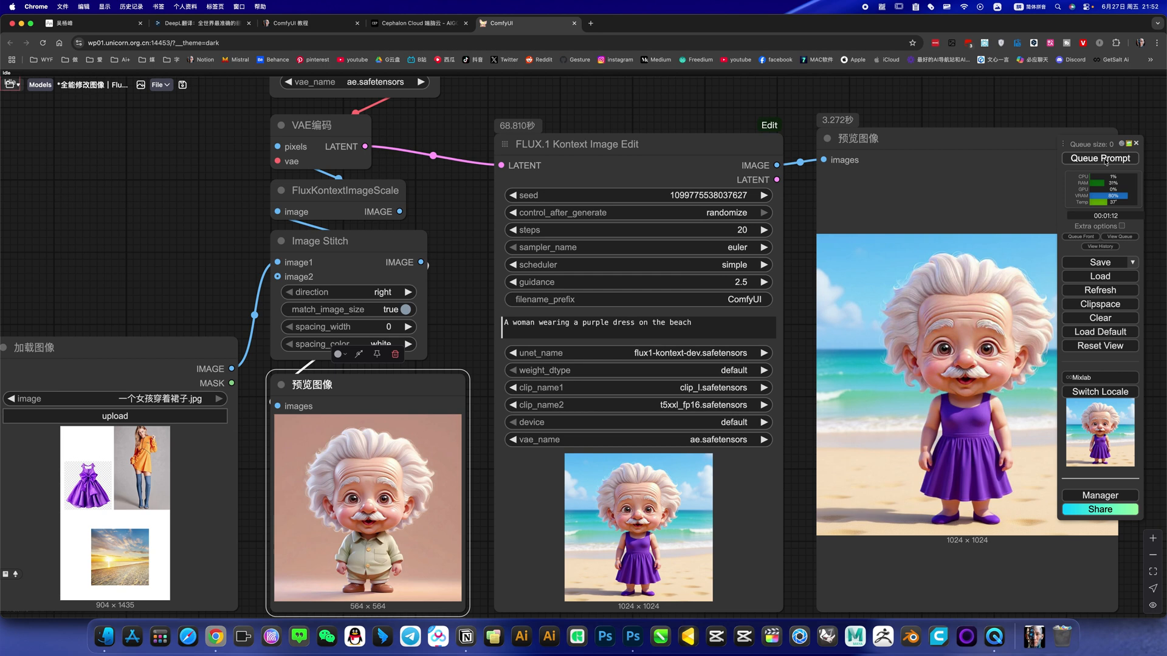
pyautogui.click(1100, 158)
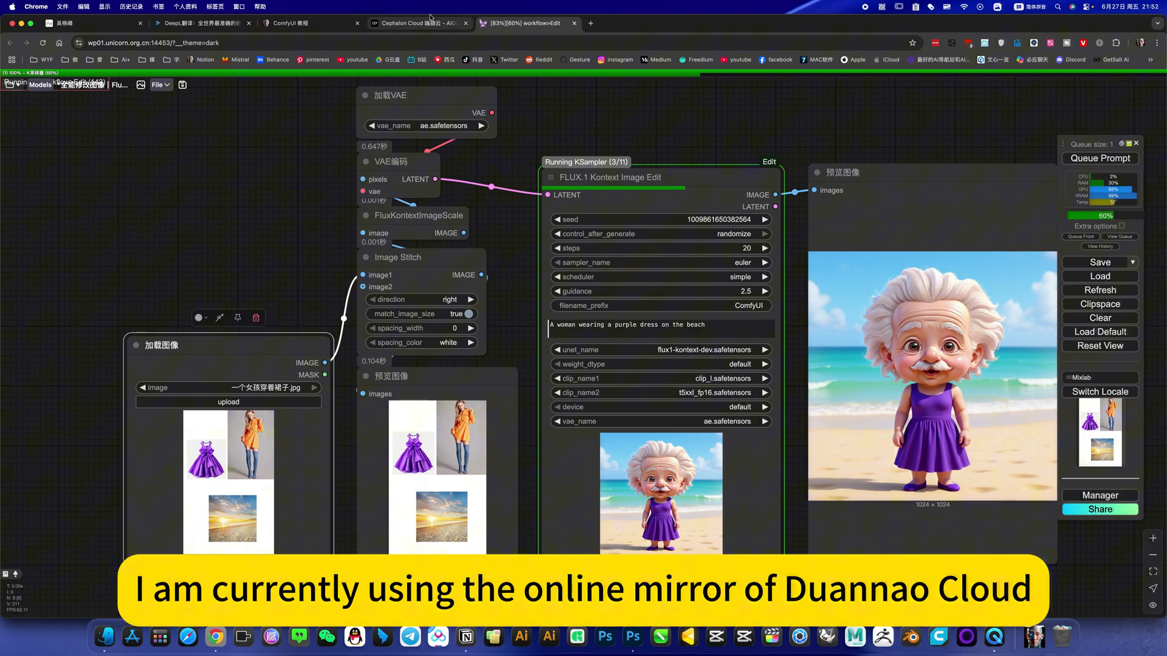
pyautogui.click(419, 23)
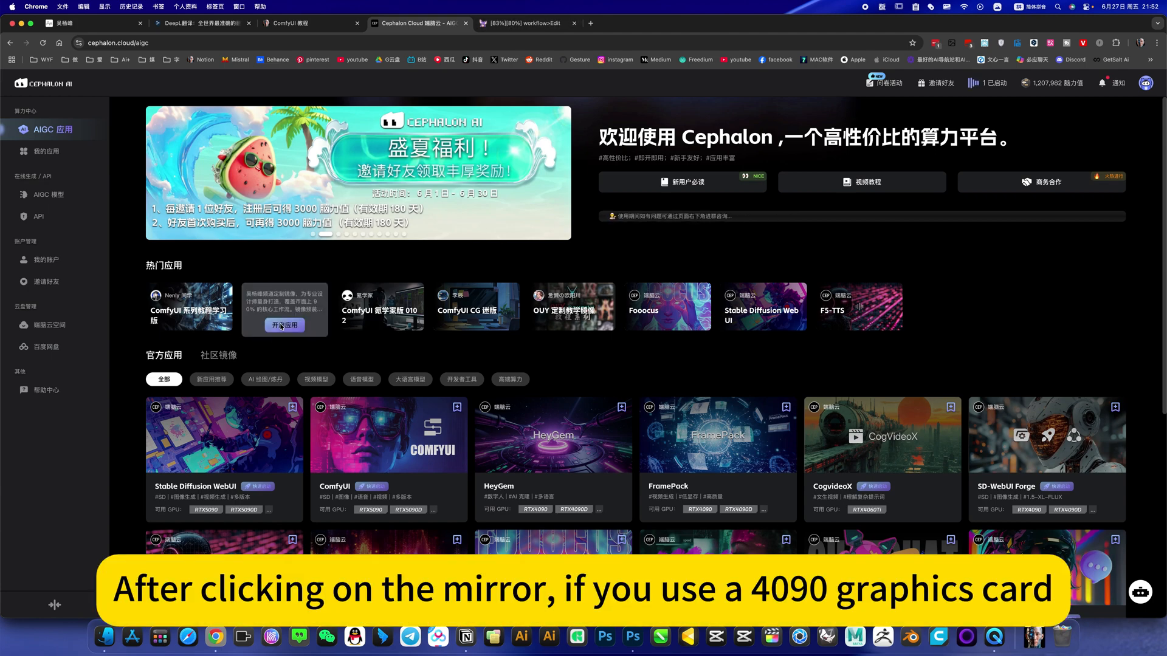
pyautogui.click(284, 325)
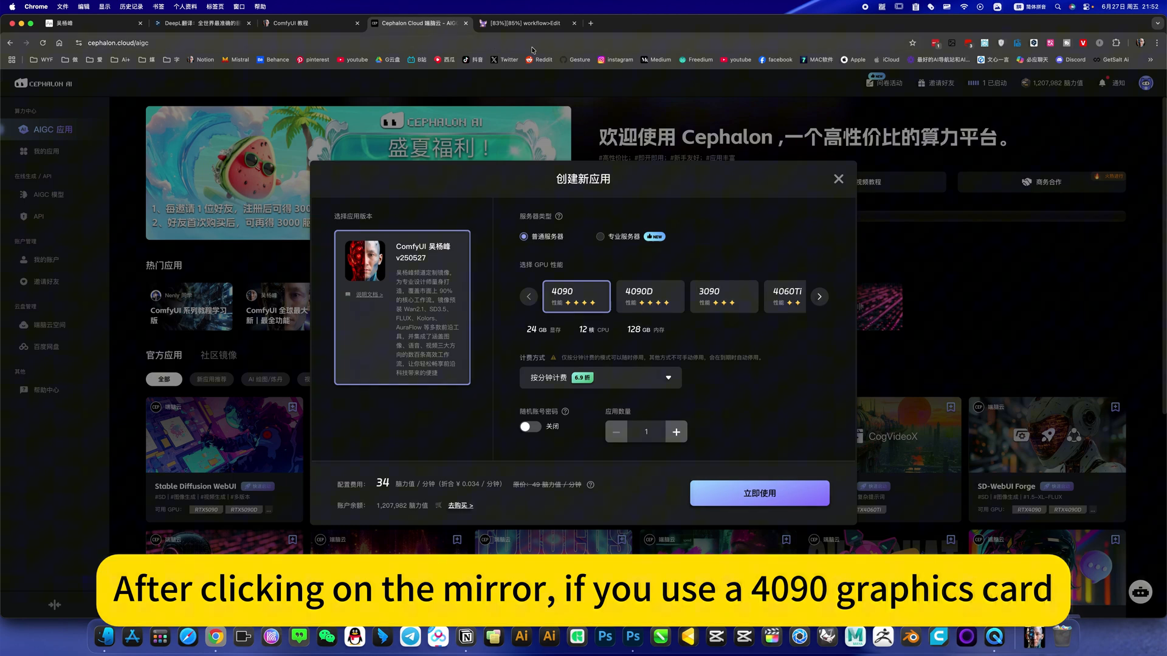
pyautogui.click(521, 23)
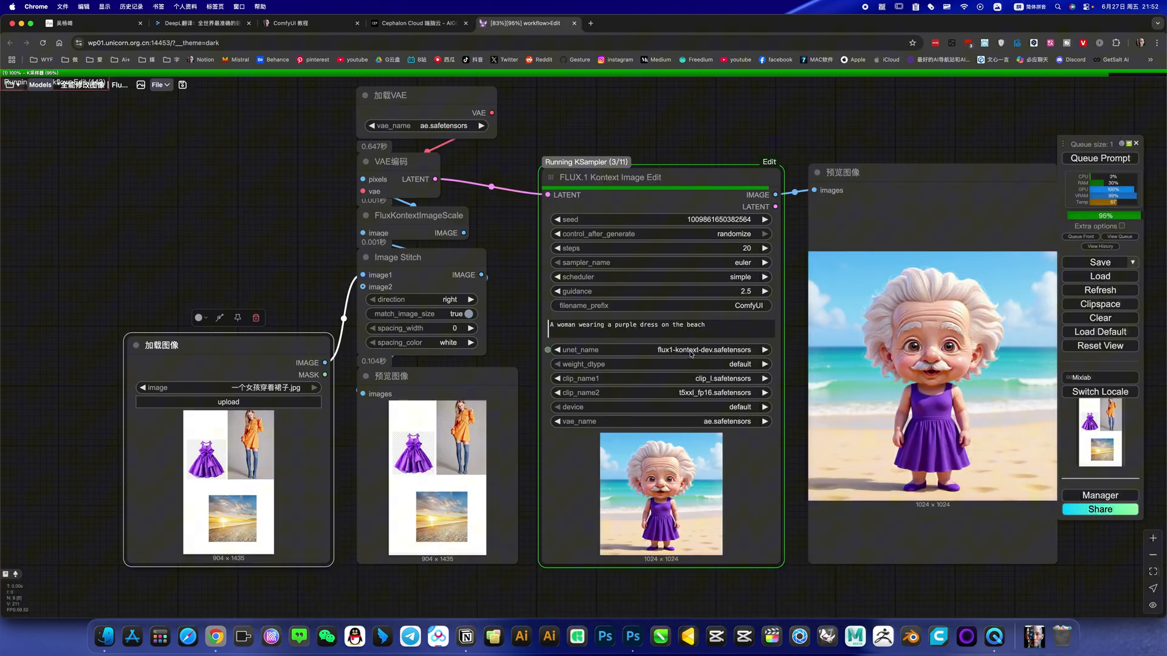
# Step: Queue another Kontext generation with a randomized seed after the realistic beach result
pyautogui.click(659, 350)
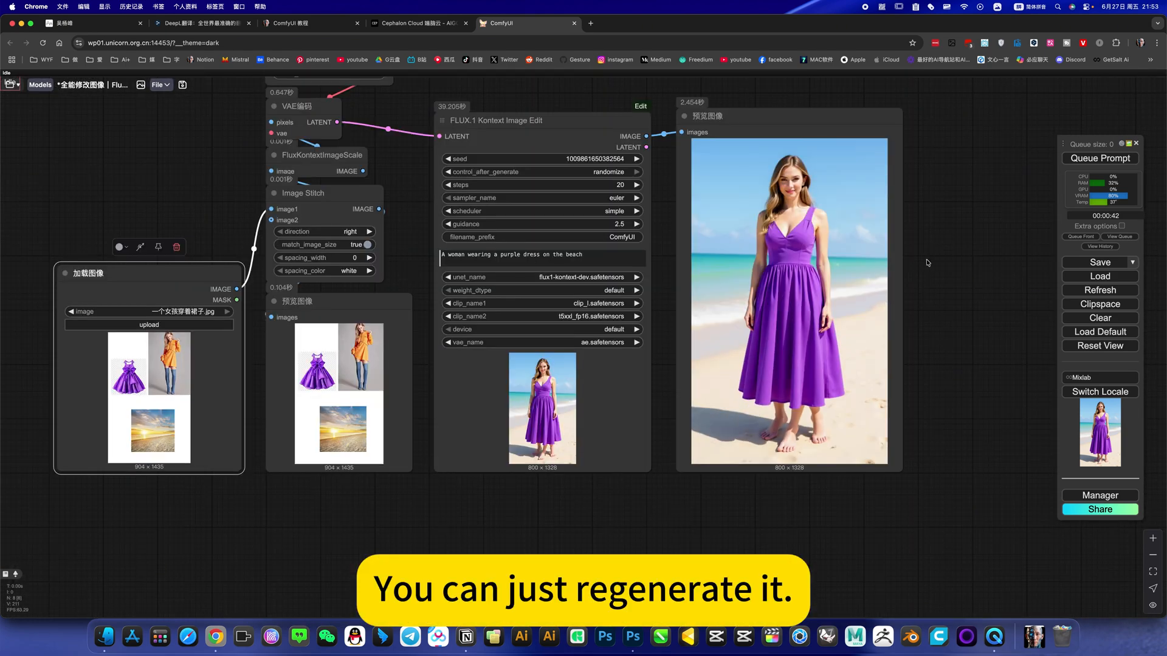
pyautogui.click(1099, 158)
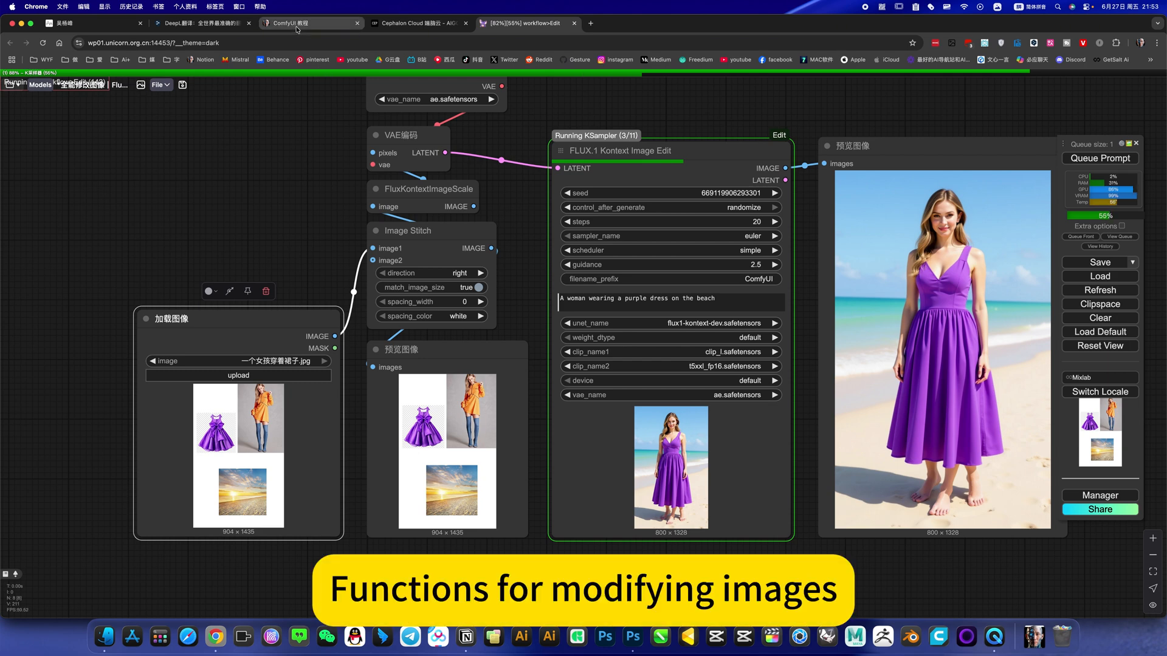
# Step: Navigate the Notion tutorial to image workflows and expand Flux Kontext Dev download settings
pyautogui.click(305, 23)
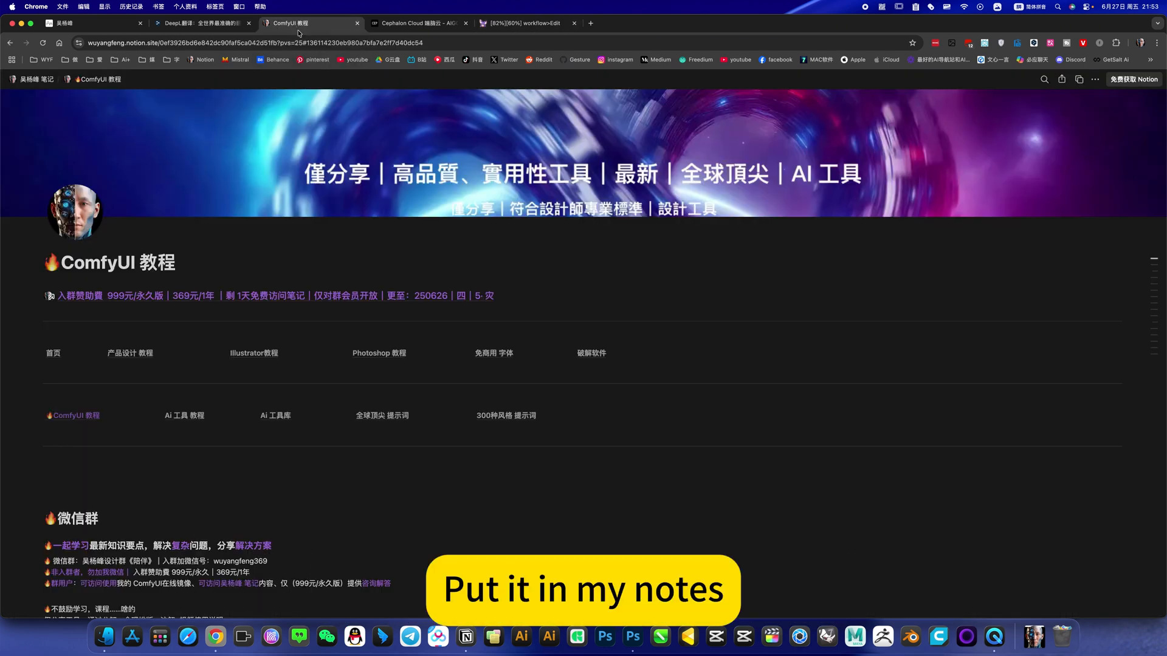
pyautogui.scroll(-3)
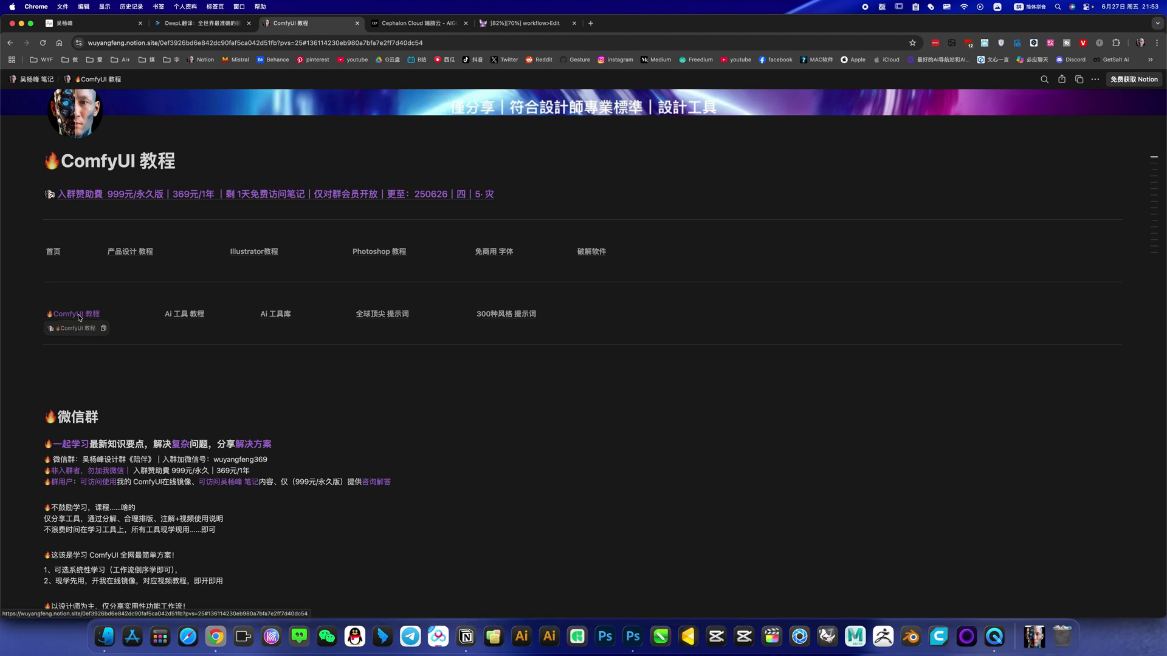
pyautogui.click(73, 314)
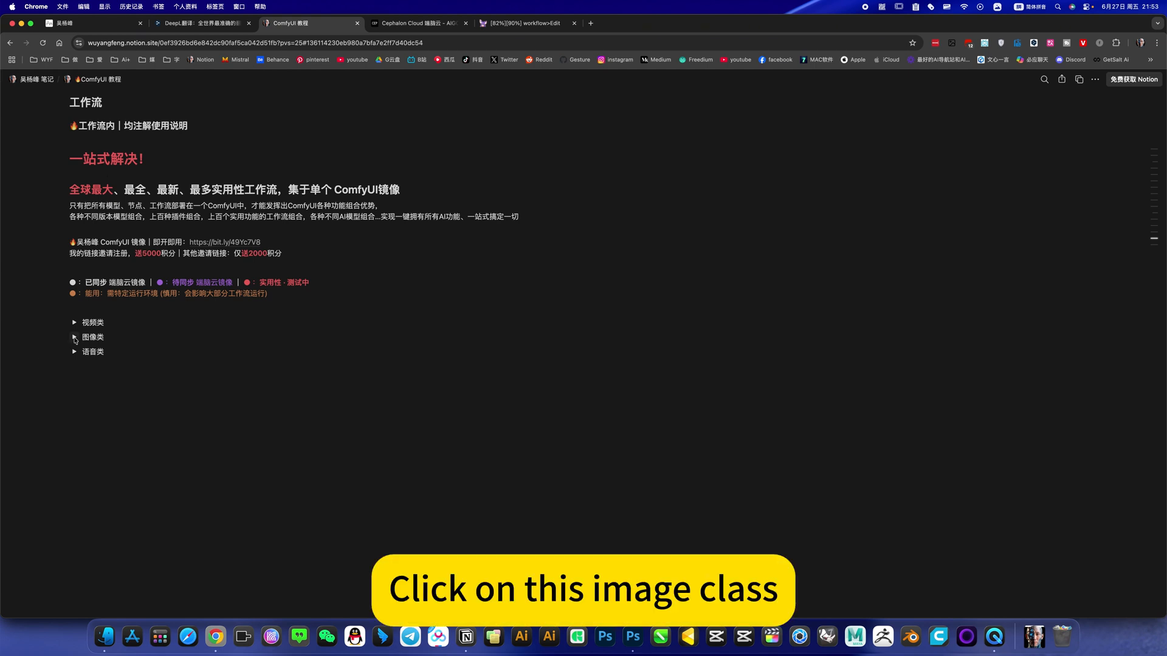
pyautogui.click(74, 337)
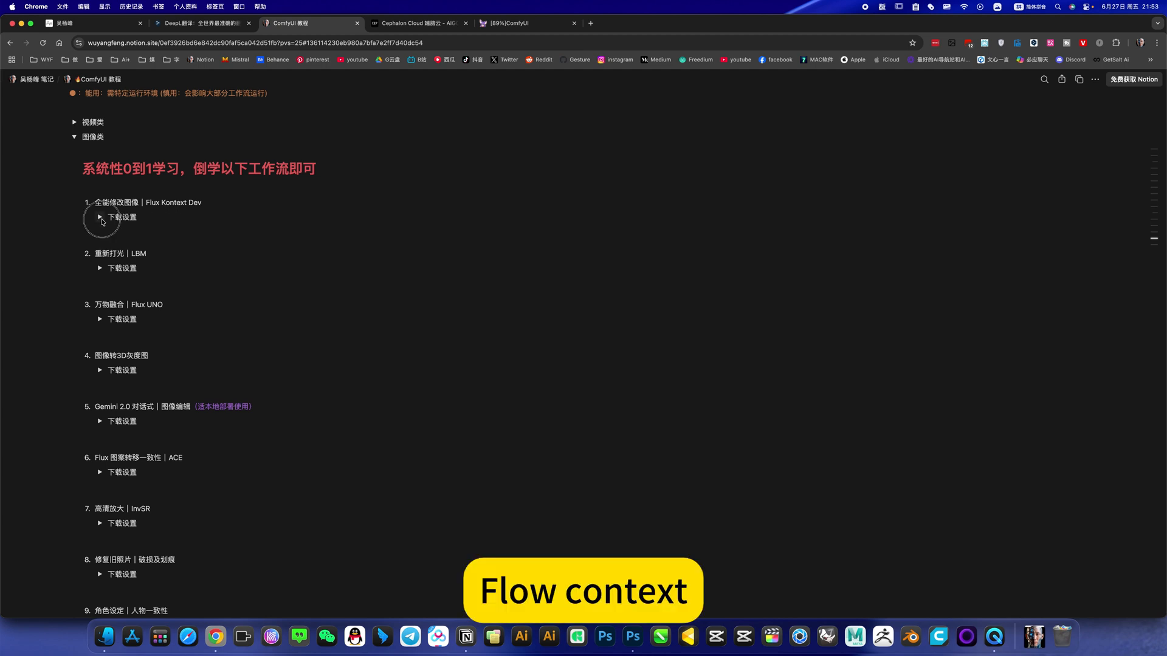
pyautogui.click(100, 217)
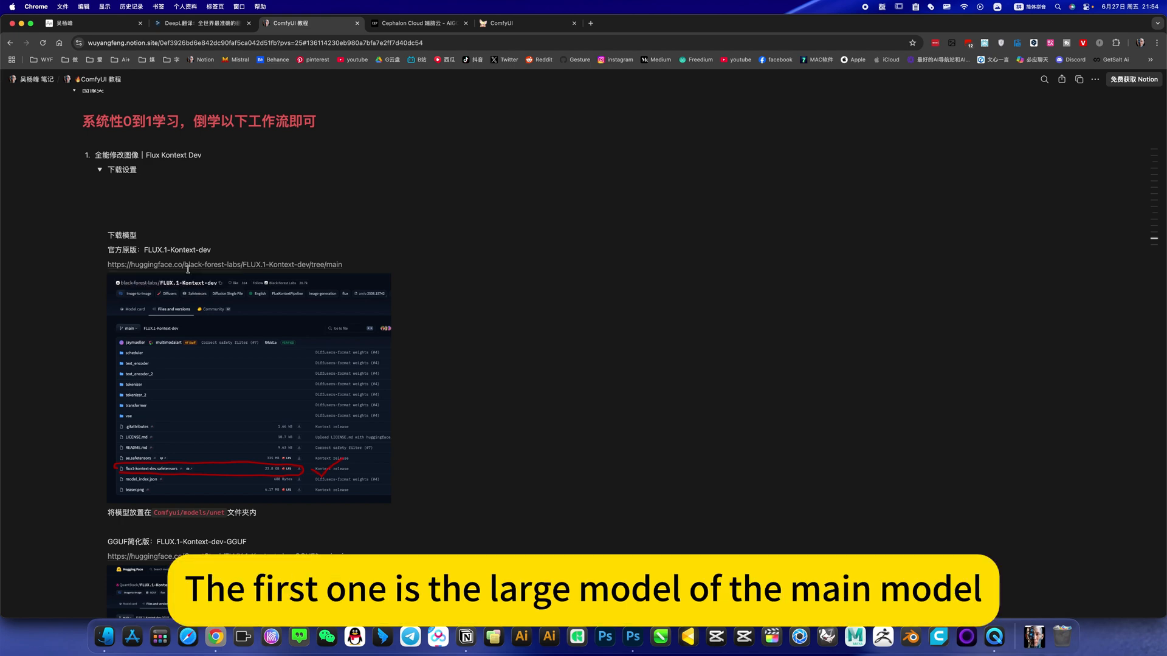
pyautogui.scroll(-3)
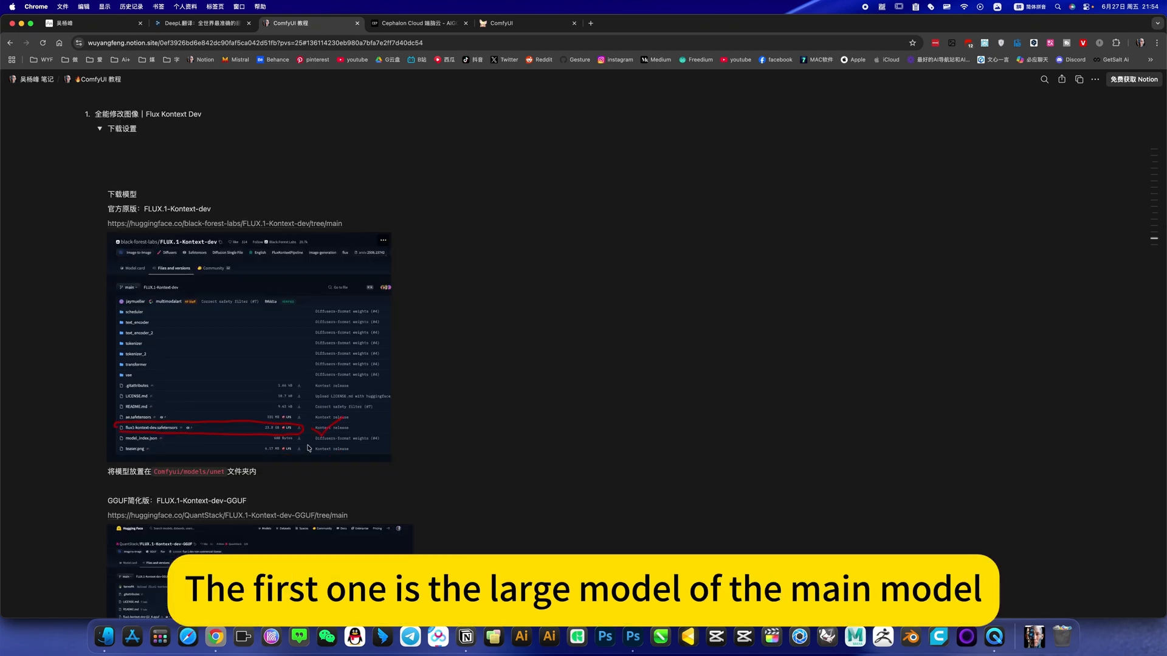
pyautogui.scroll(-3)
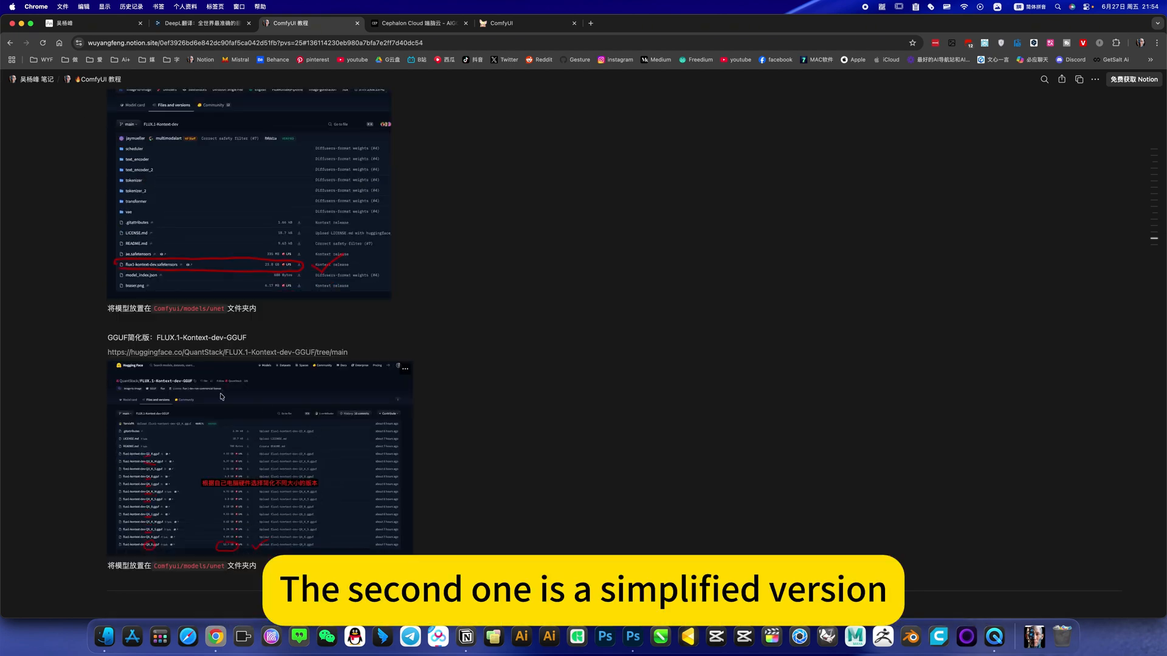
pyautogui.scroll(-3)
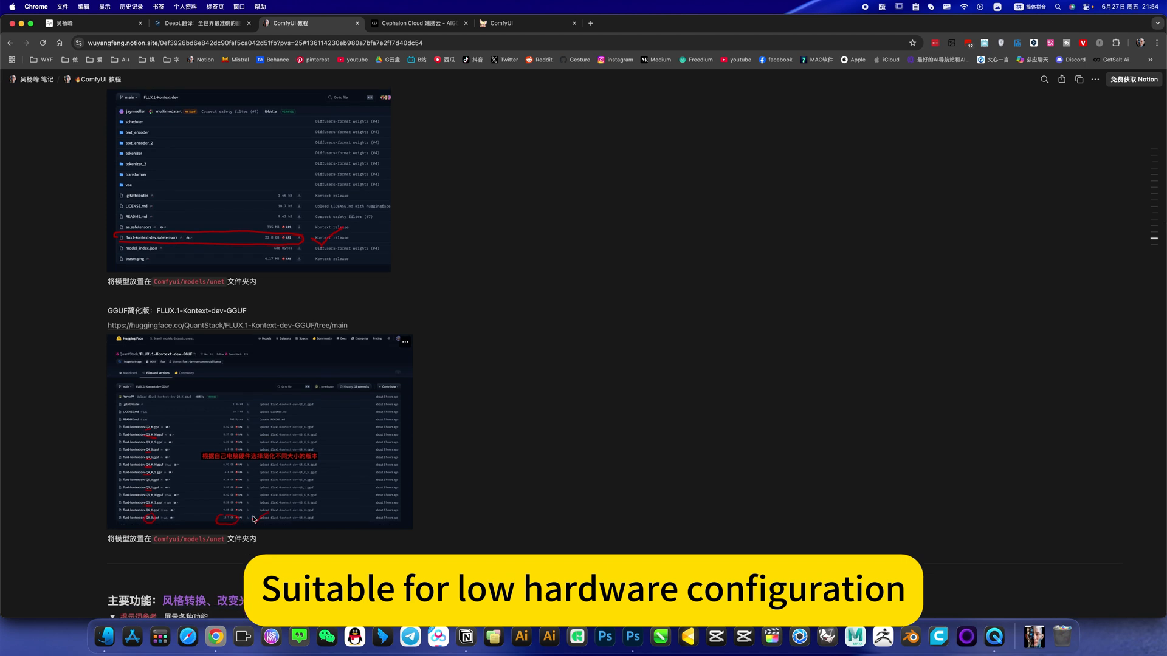
pyautogui.scroll(-3)
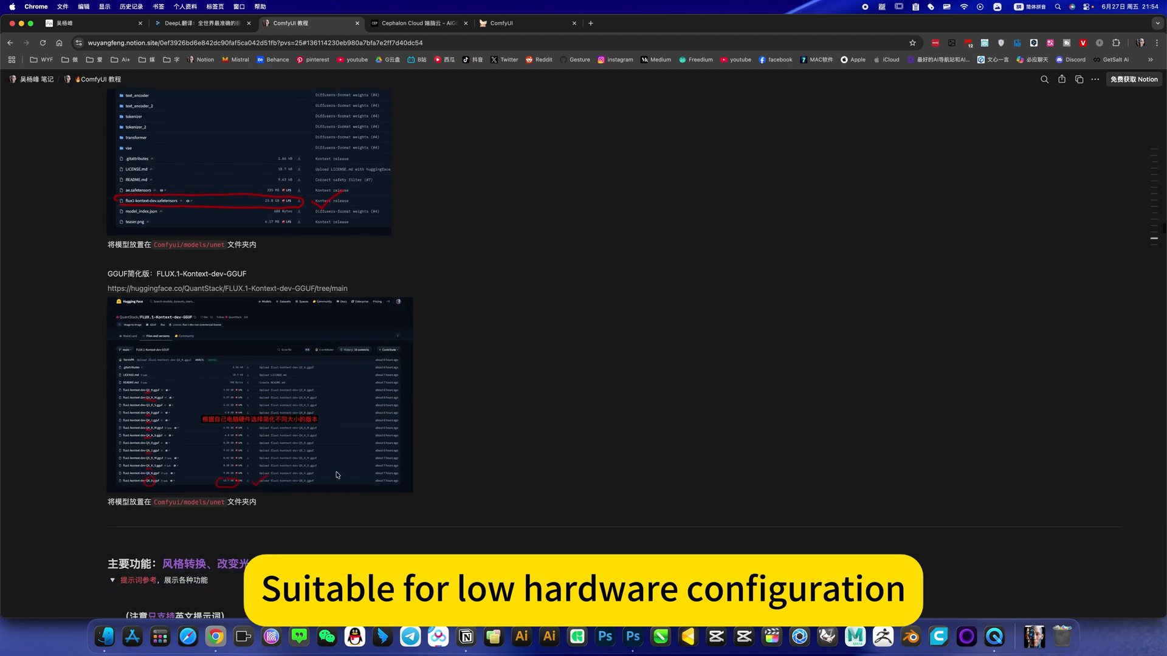
pyautogui.scroll(-3)
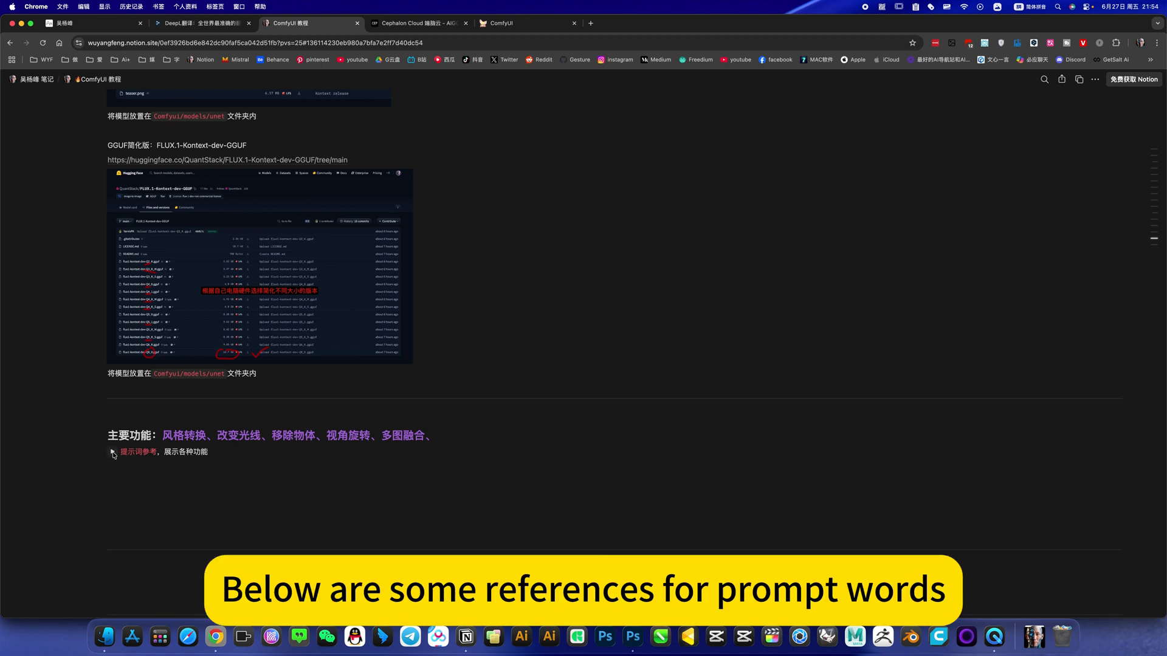
pyautogui.scroll(-3)
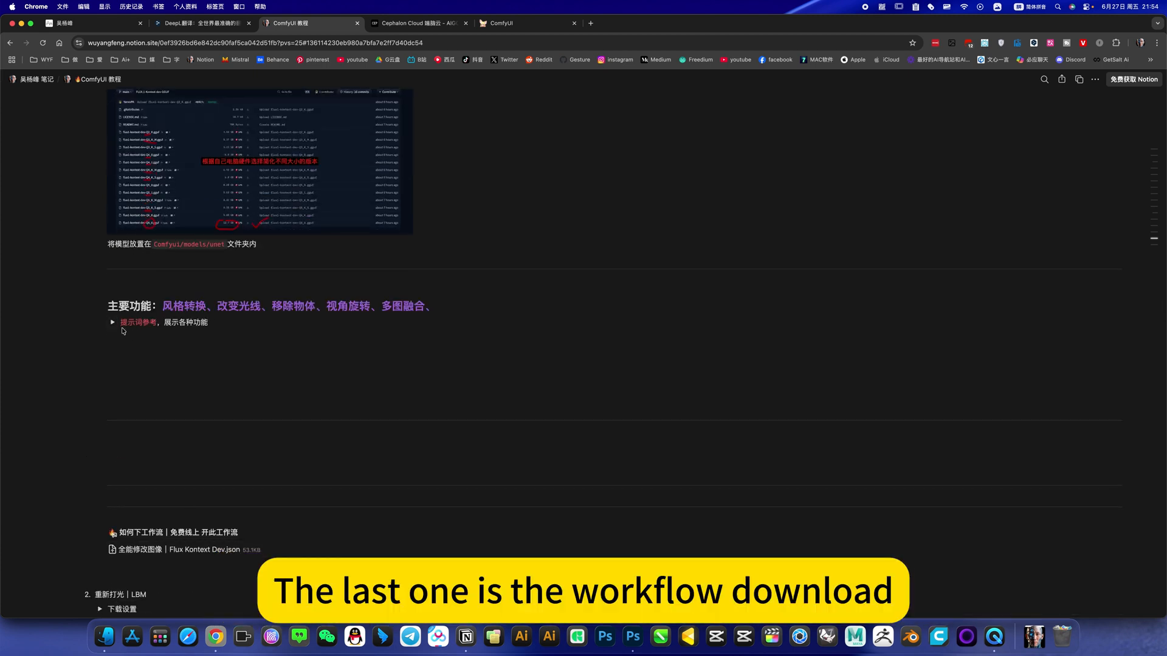
pyautogui.click(112, 322)
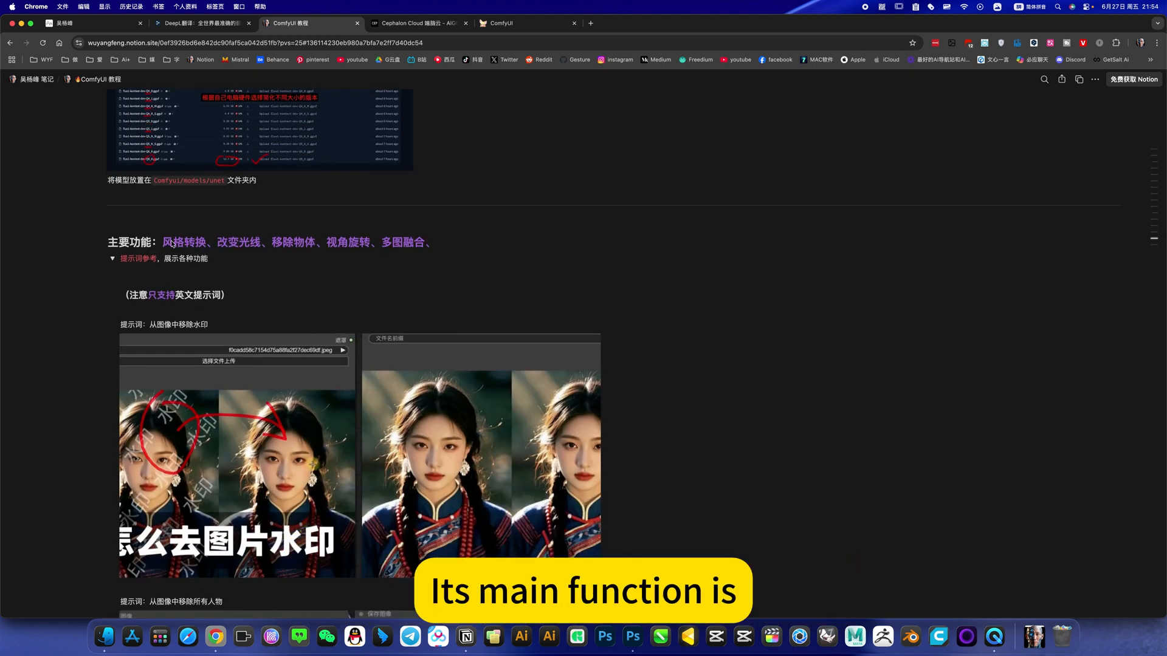
pyautogui.moveTo(161, 244); pyautogui.dragTo(427, 243)
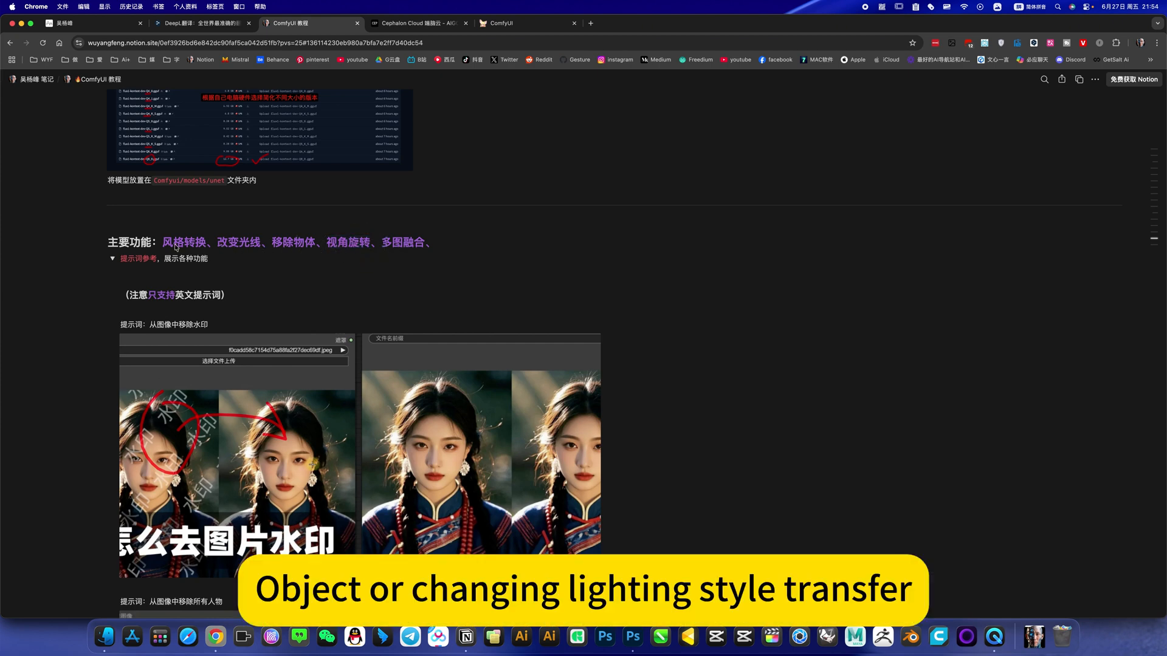
pyautogui.scroll(-3)
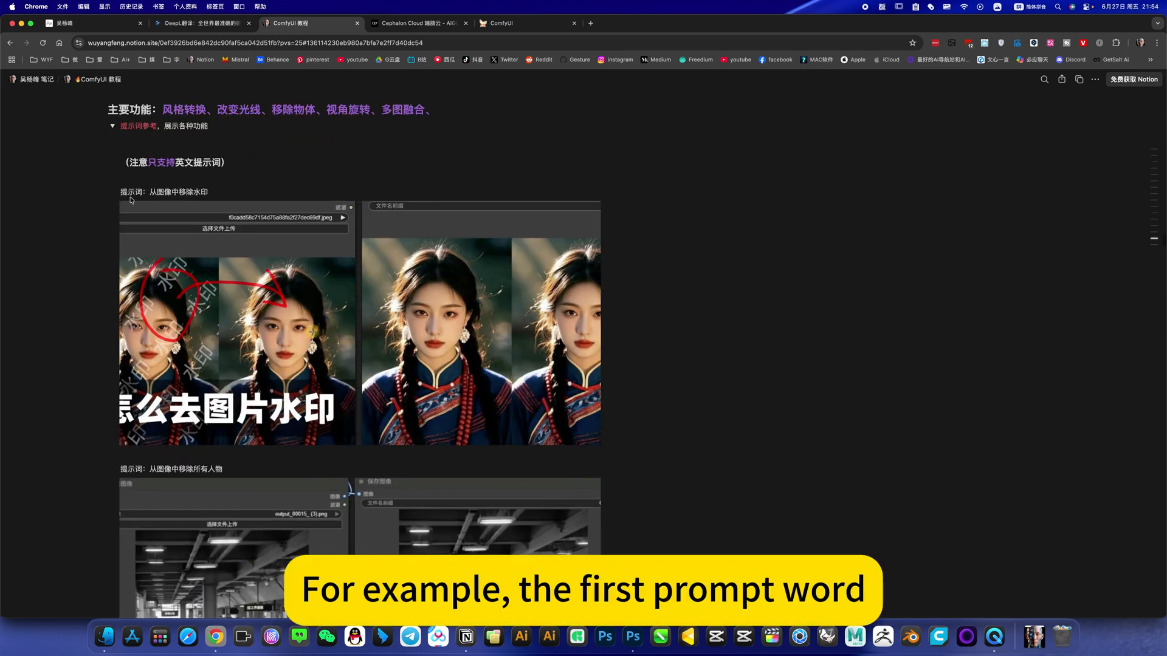
pyautogui.doubleClick(179, 192)
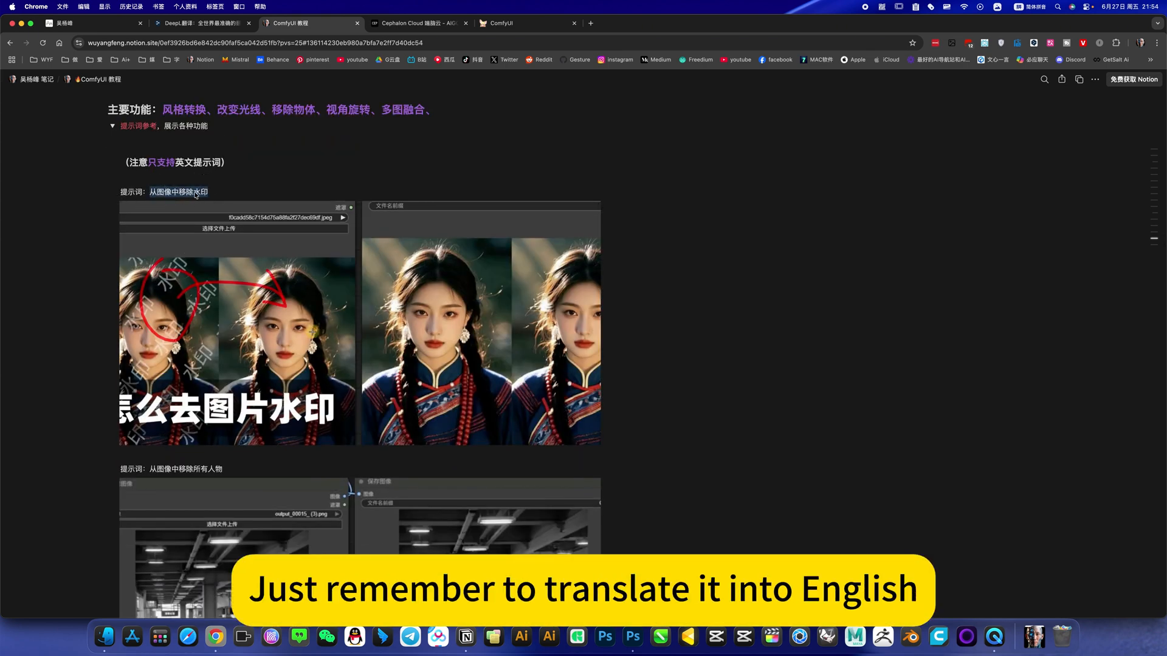
pyautogui.moveTo(556, 349)
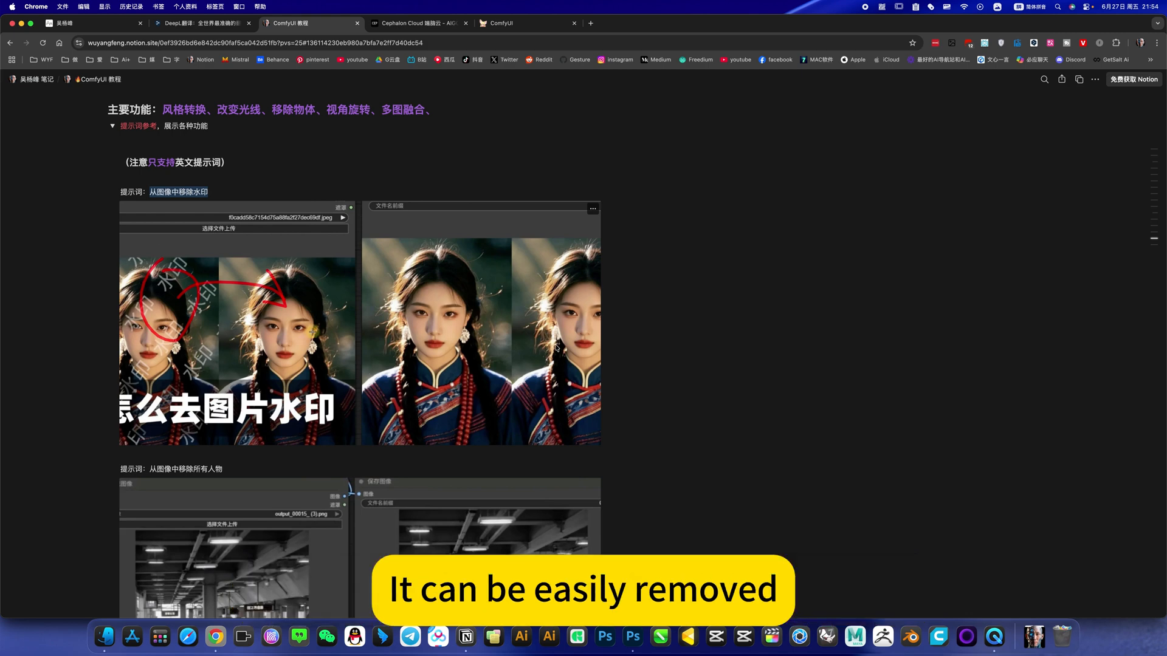
pyautogui.scroll(-3)
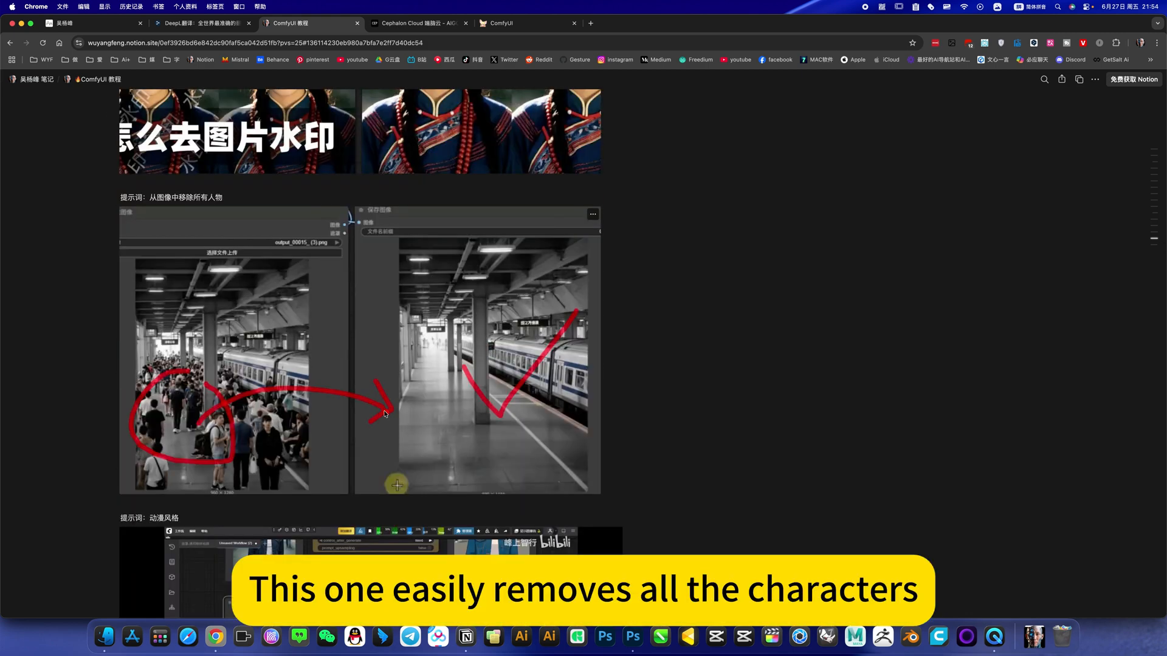
pyautogui.scroll(-3)
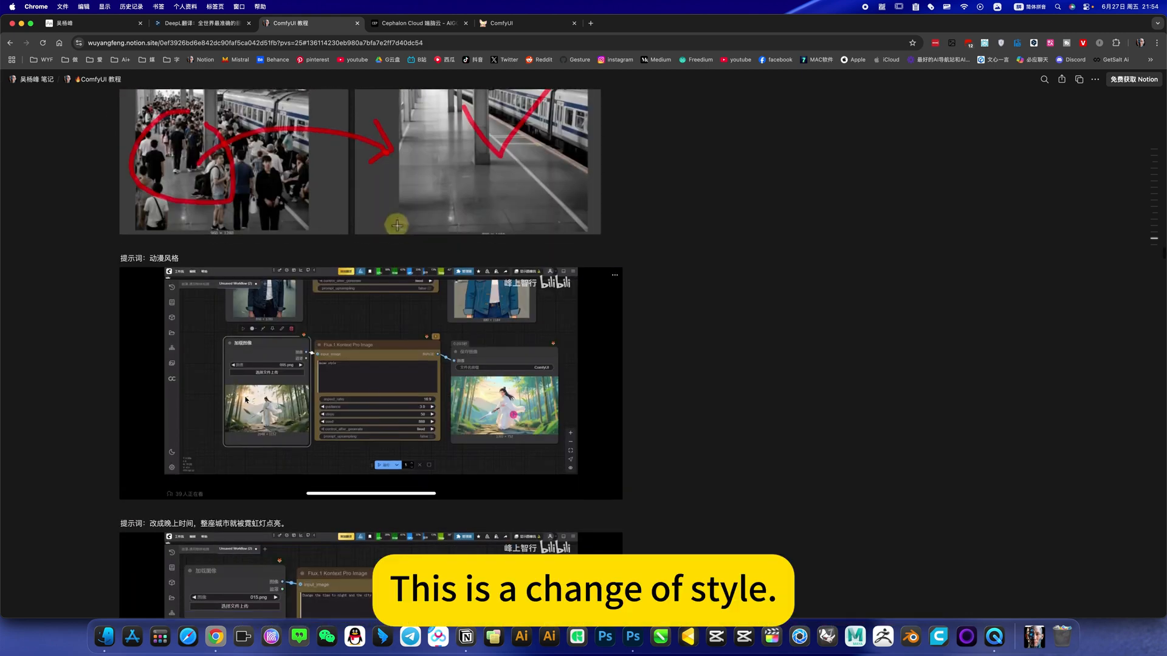
pyautogui.scroll(-3)
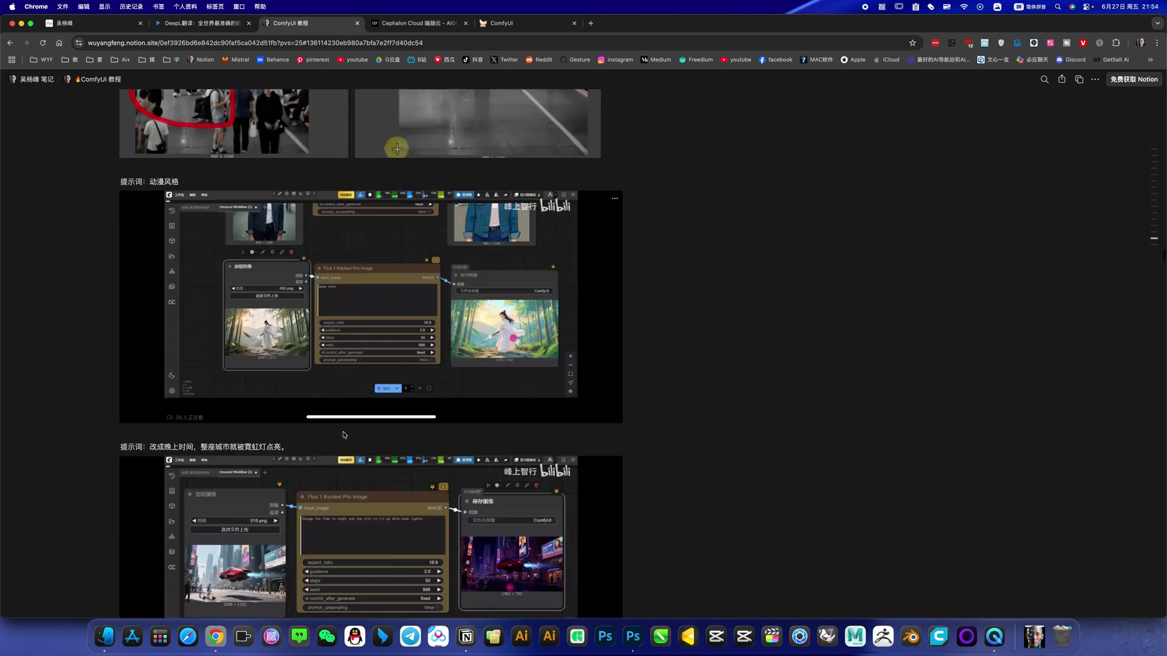
pyautogui.scroll(-3)
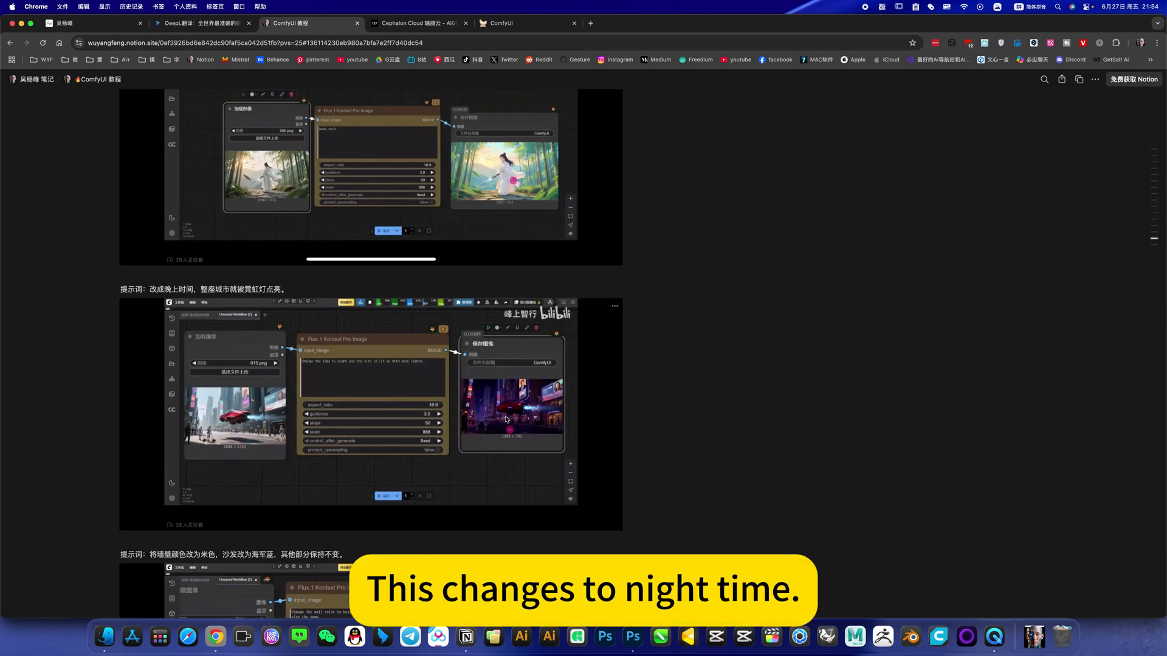
pyautogui.scroll(-3)
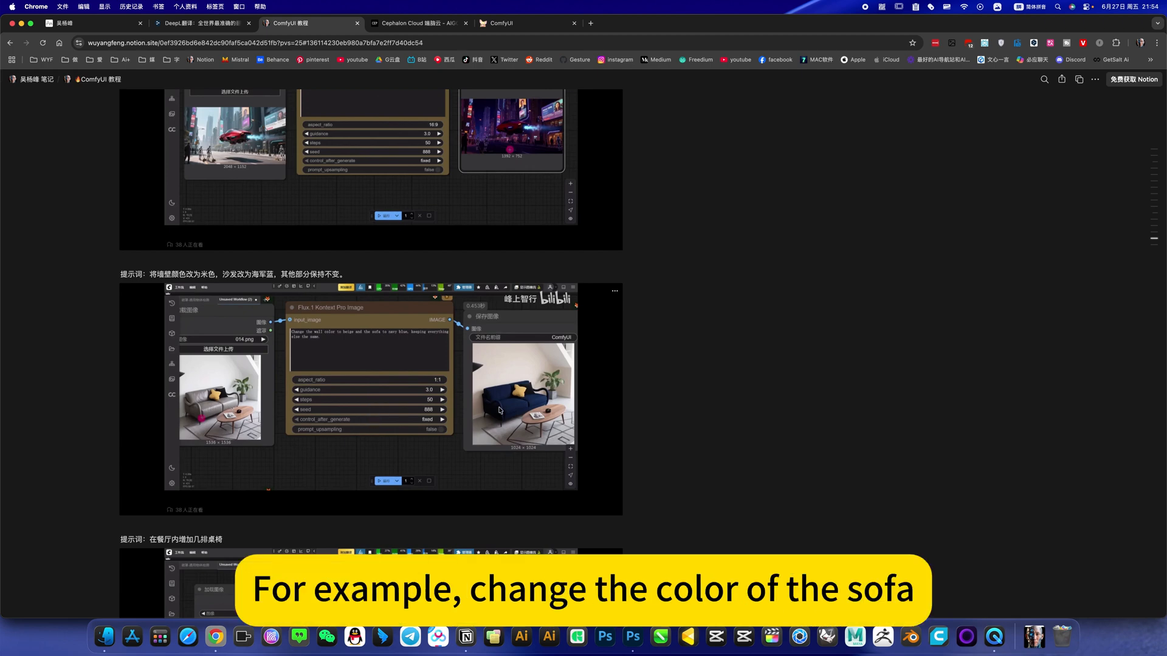
pyautogui.scroll(-3)
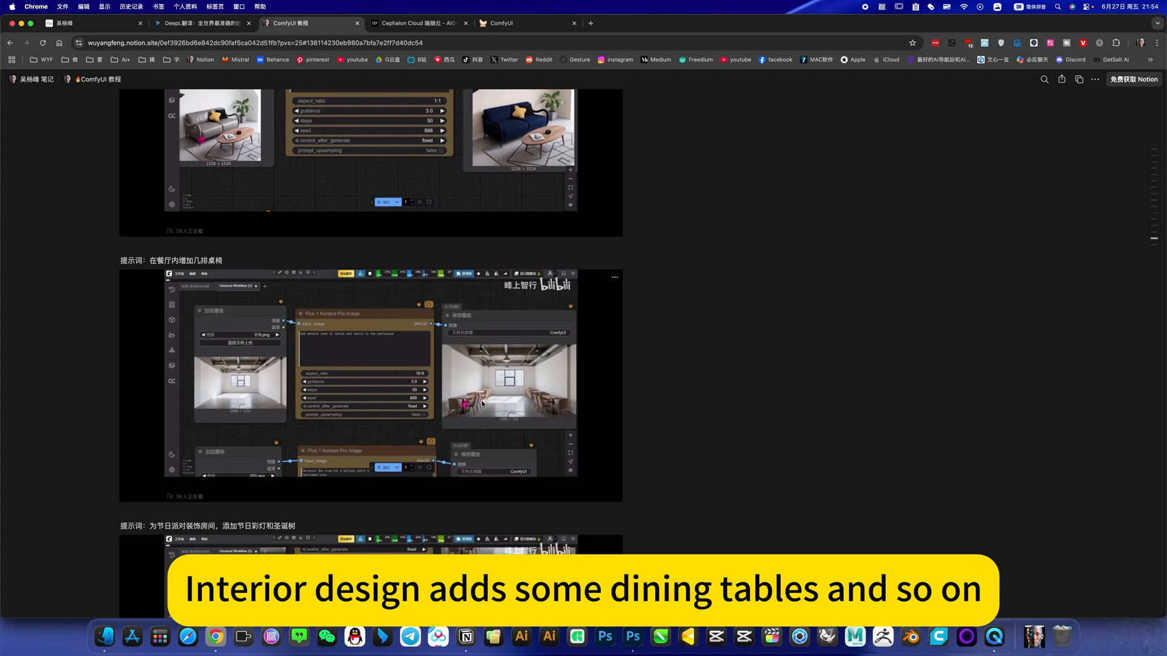
pyautogui.scroll(-3)
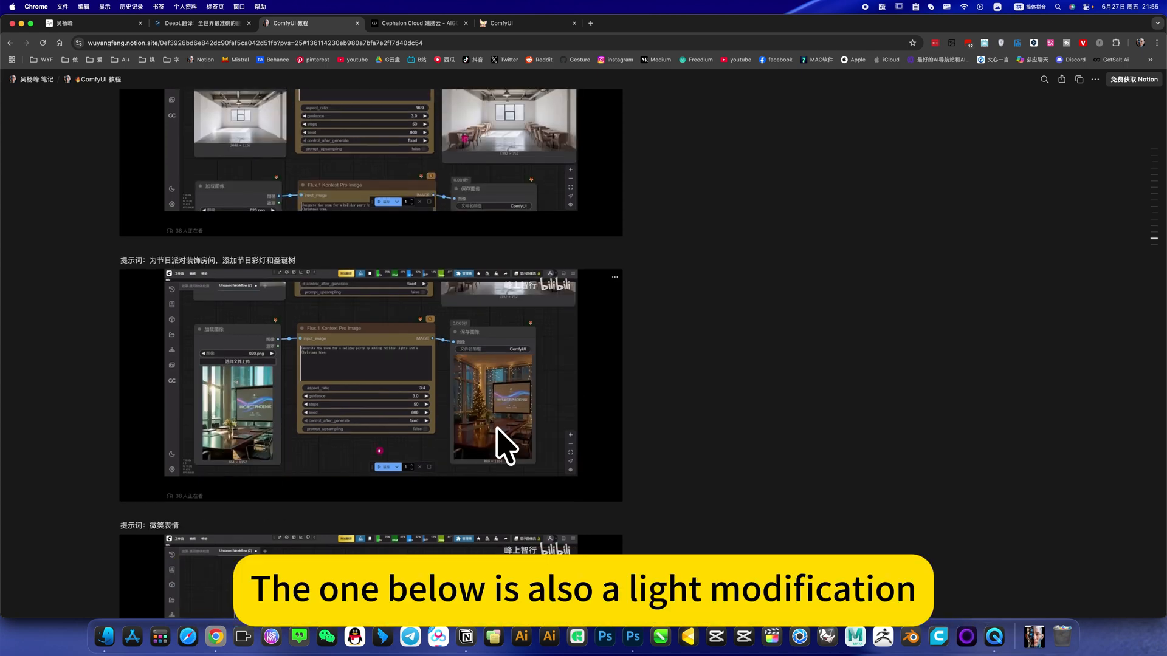
pyautogui.scroll(-3)
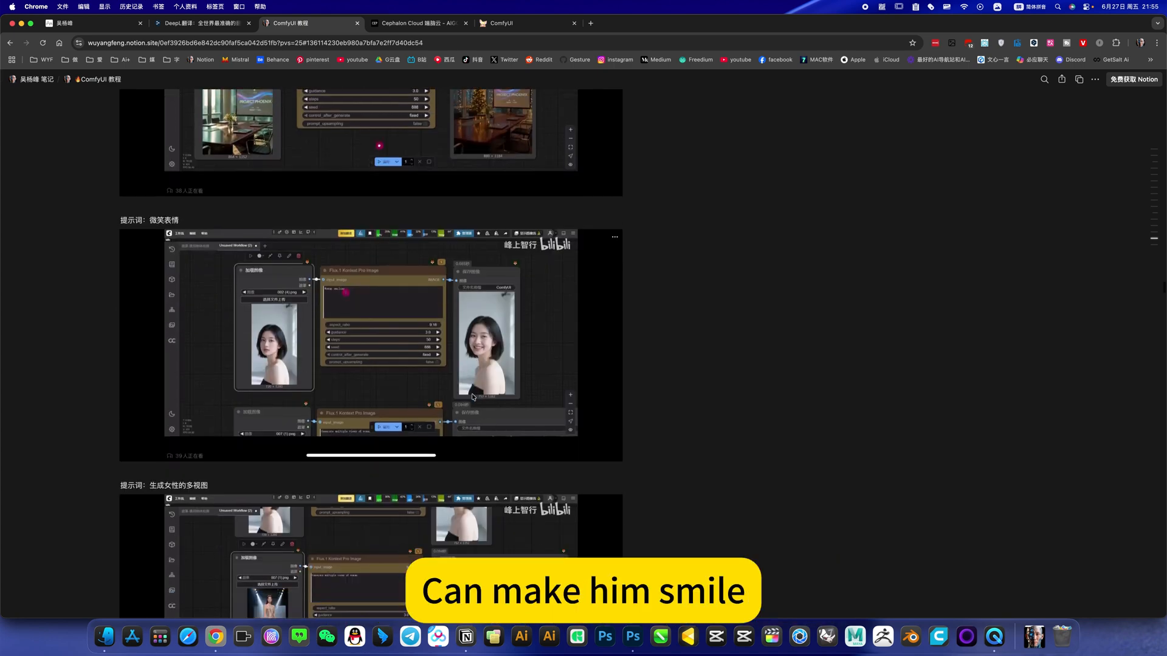
pyautogui.scroll(-3)
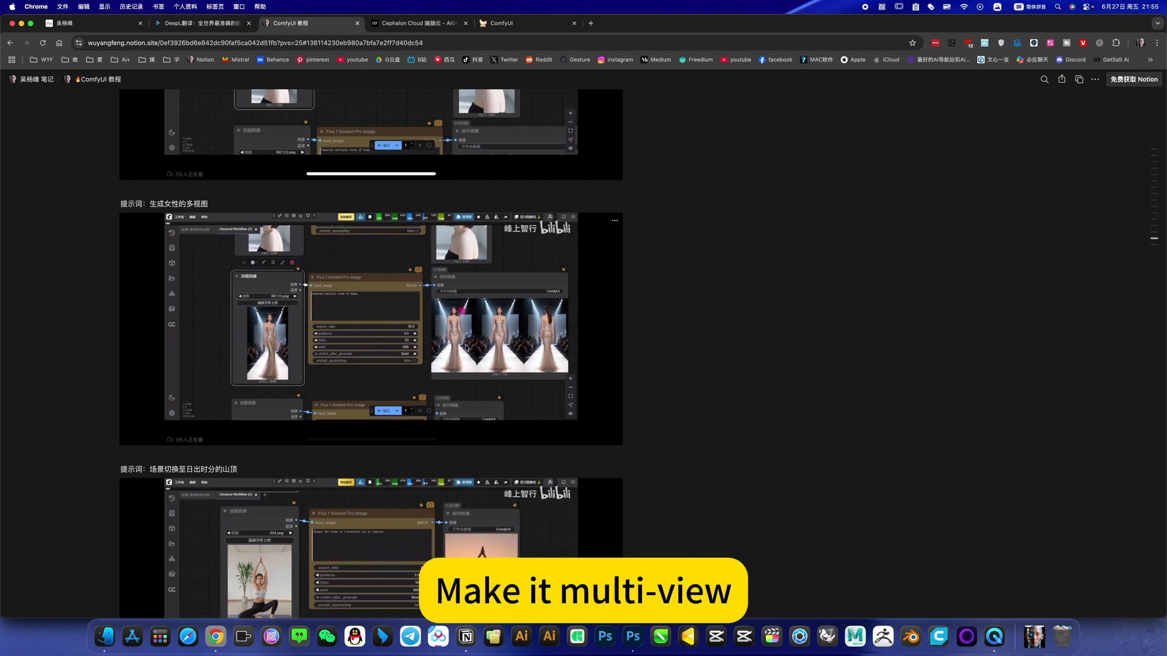
pyautogui.scroll(-3)
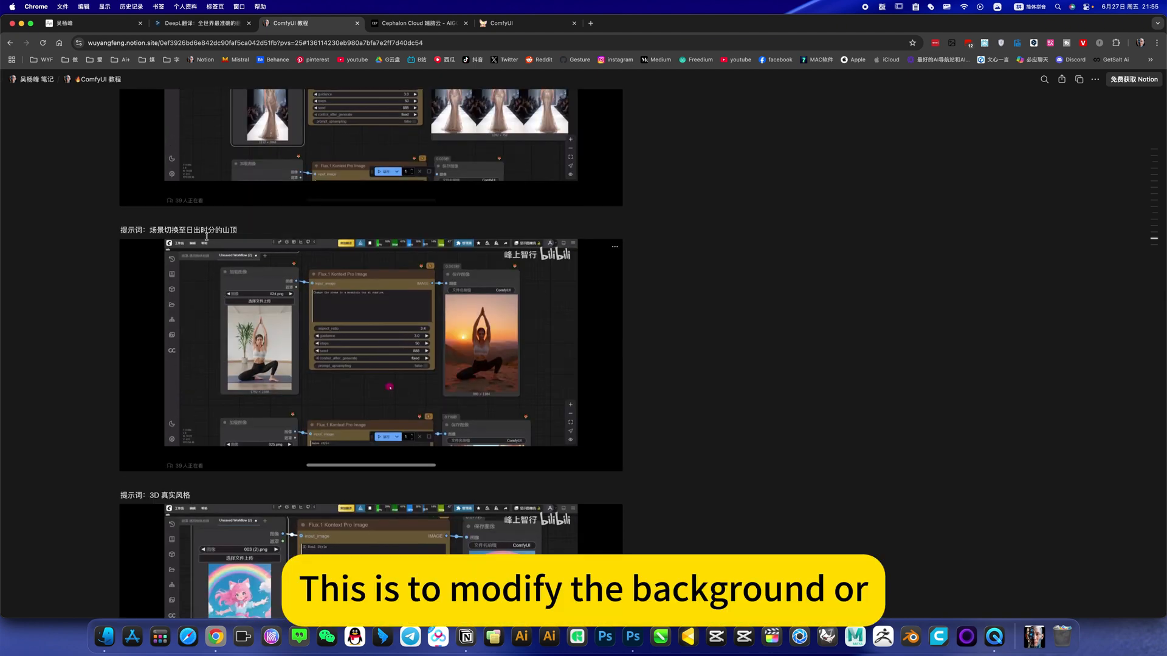
pyautogui.scroll(-3)
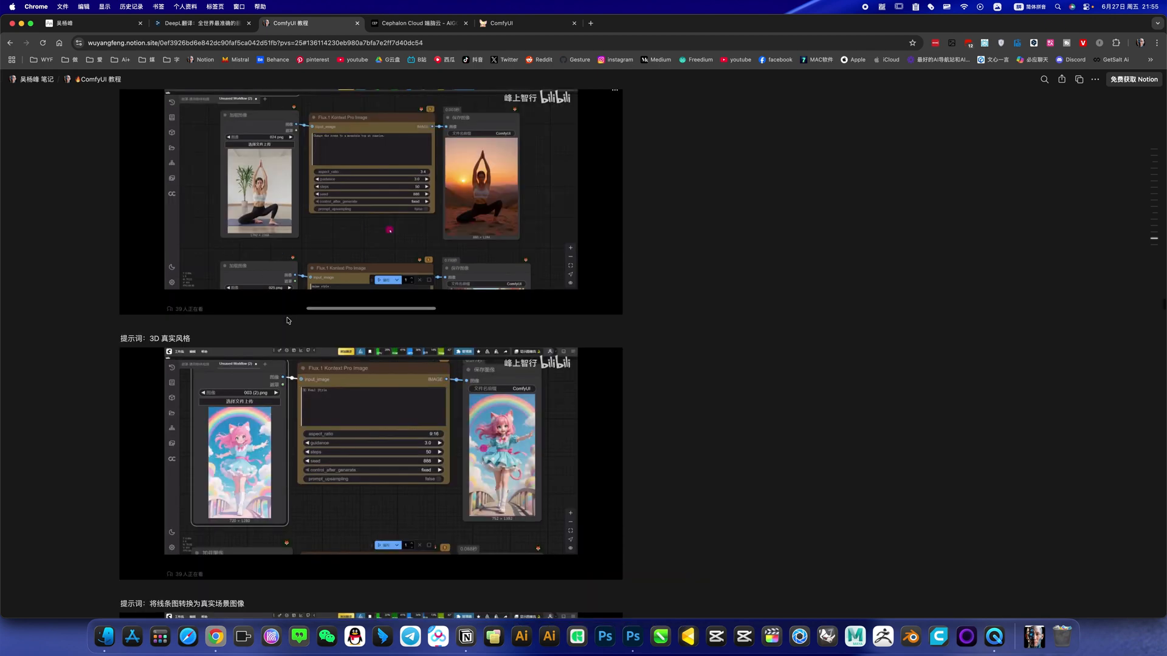
pyautogui.scroll(-3)
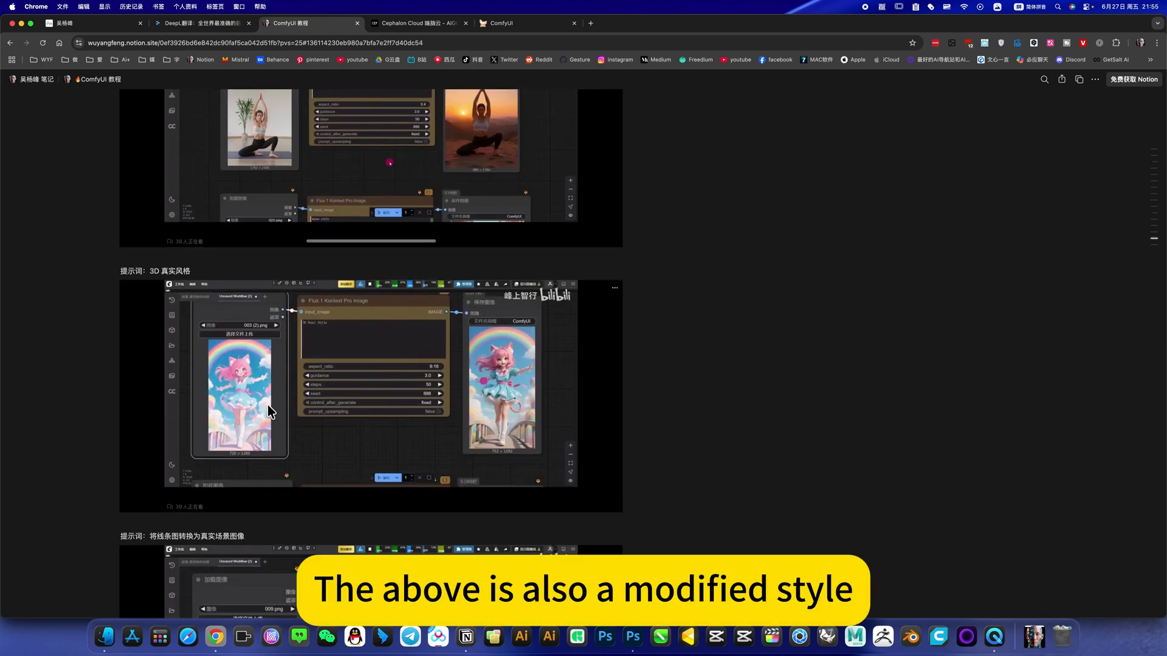
pyautogui.scroll(-3)
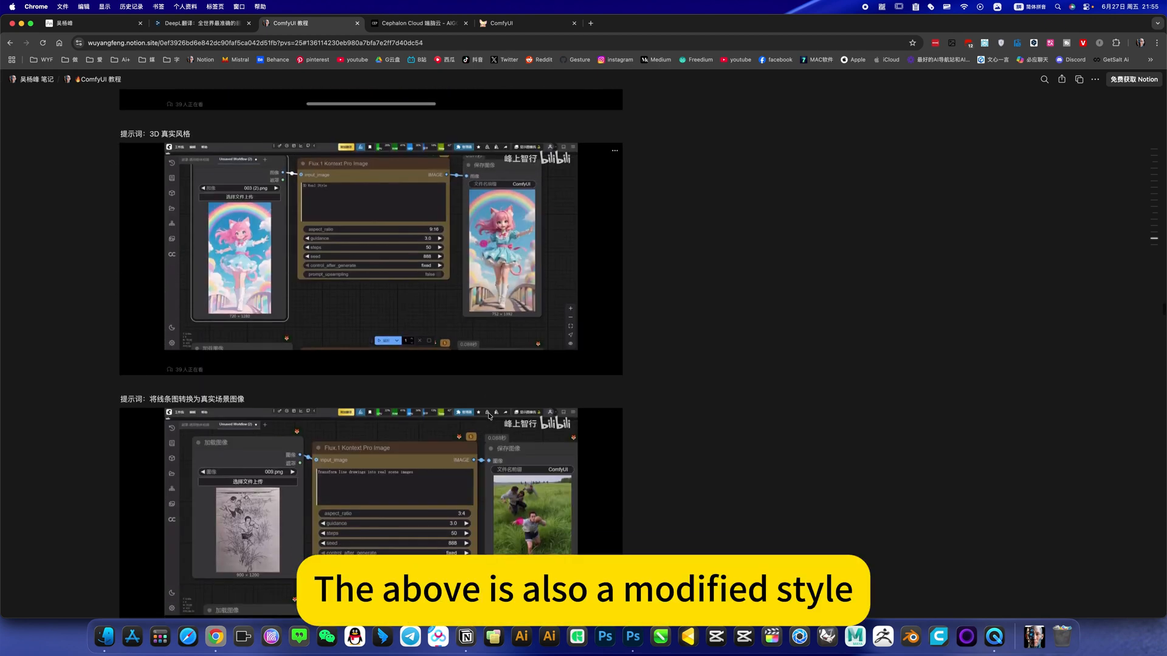
pyautogui.scroll(-3)
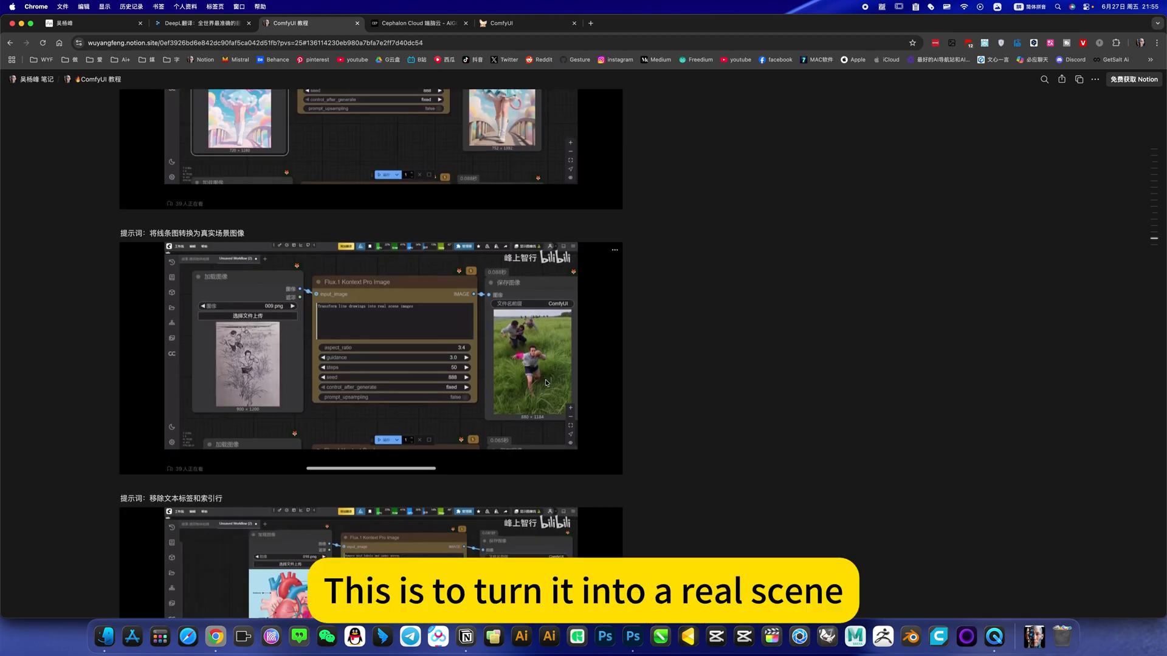
pyautogui.scroll(-3)
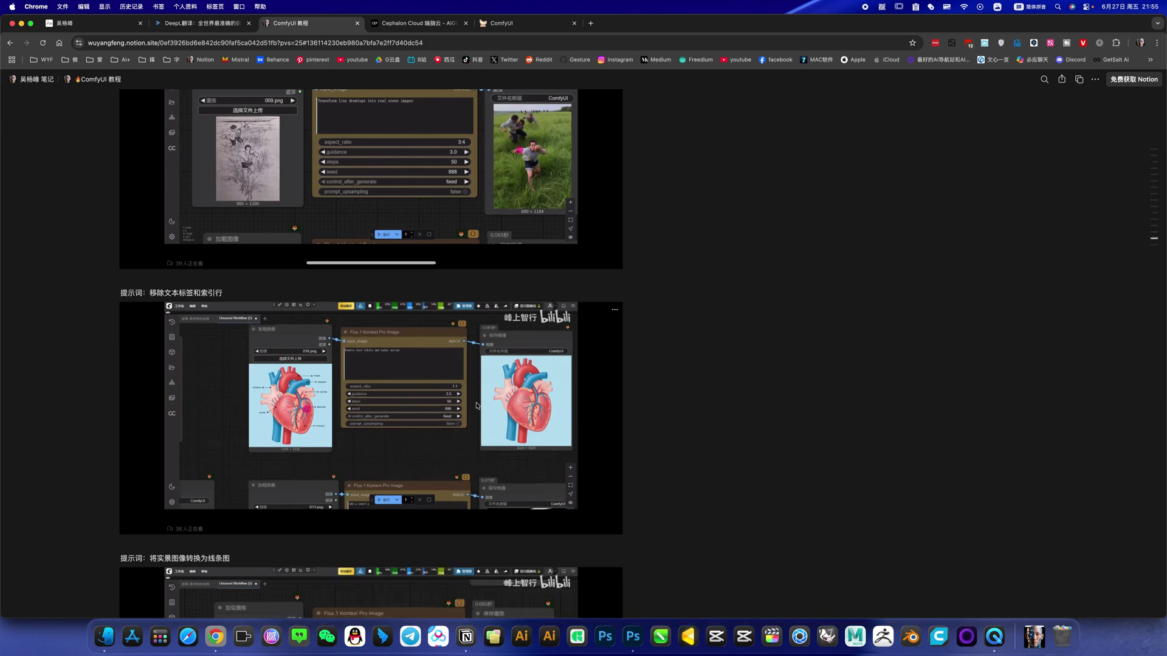
pyautogui.scroll(-3)
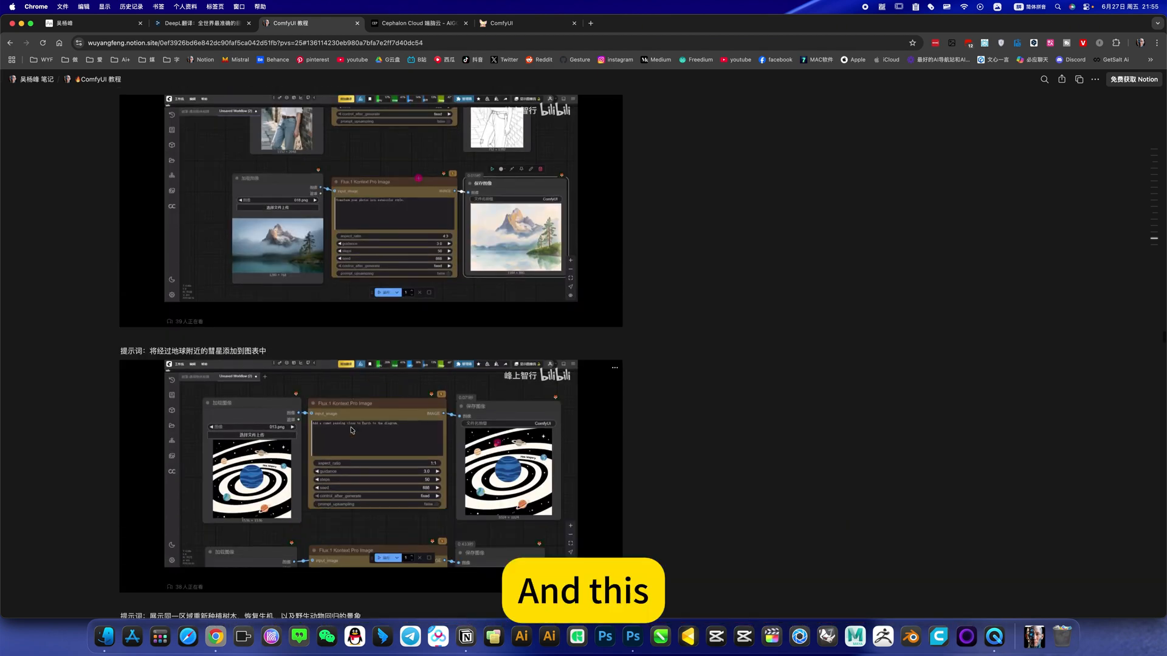
pyautogui.scroll(-3)
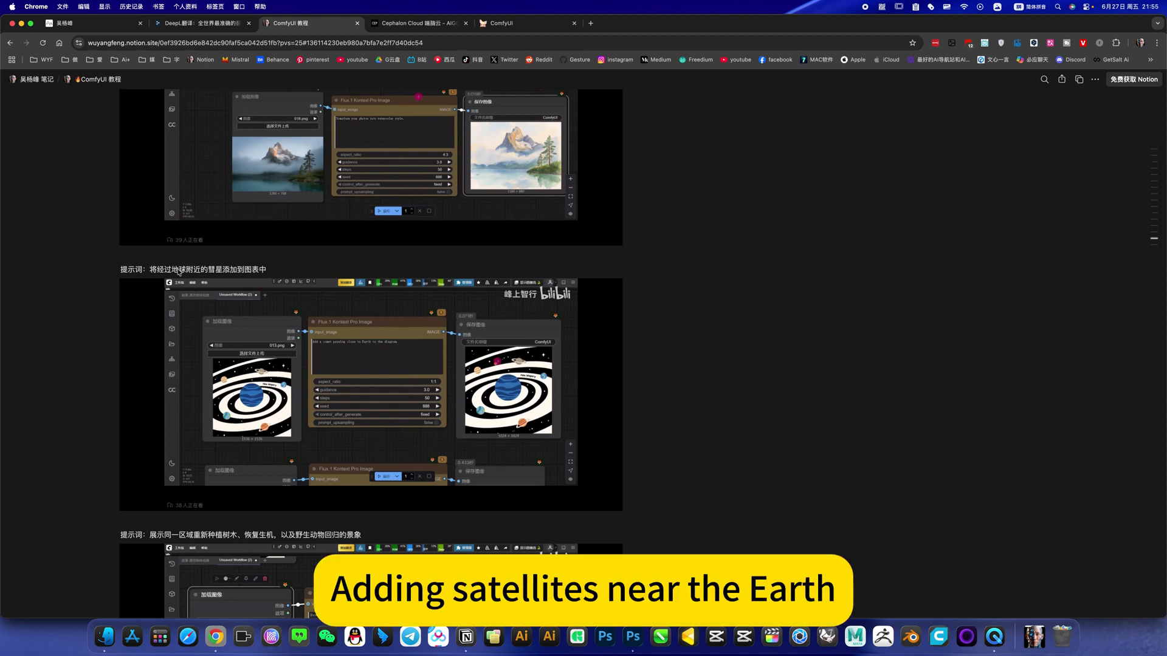
pyautogui.scroll(-3)
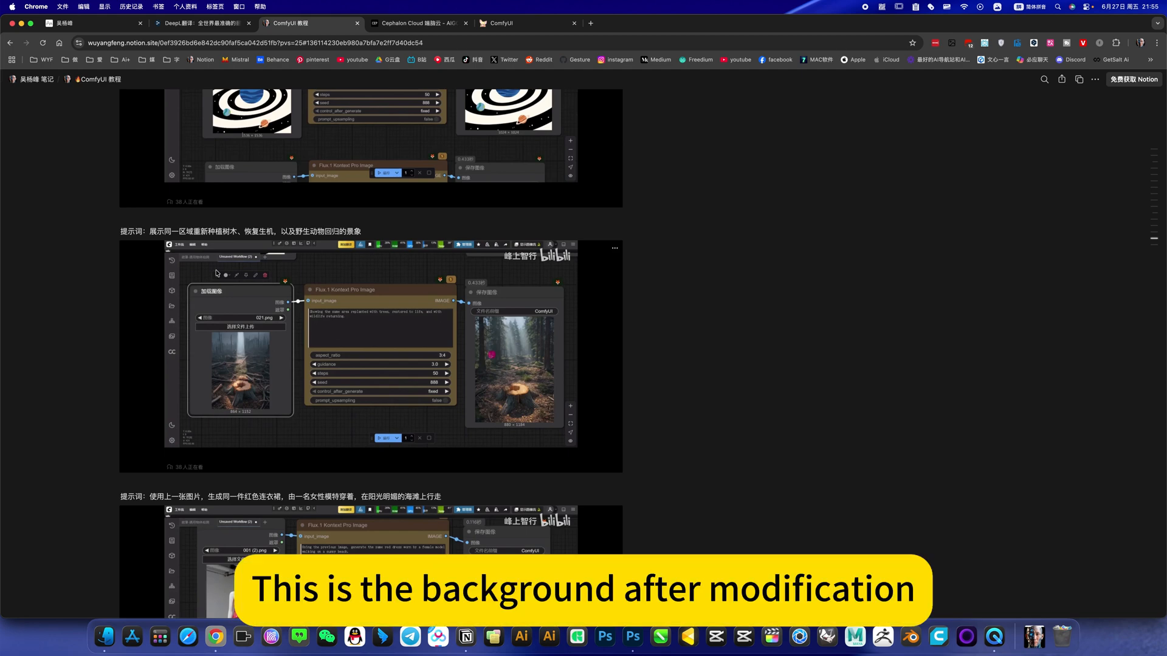
pyautogui.moveTo(481, 386)
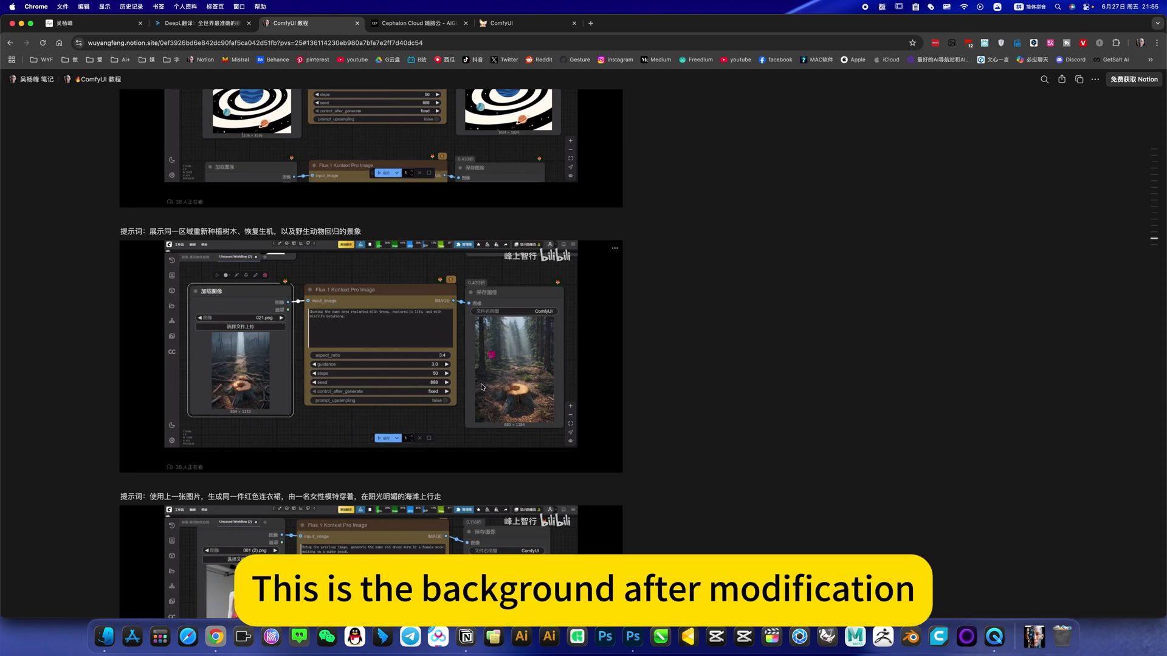
pyautogui.scroll(-3)
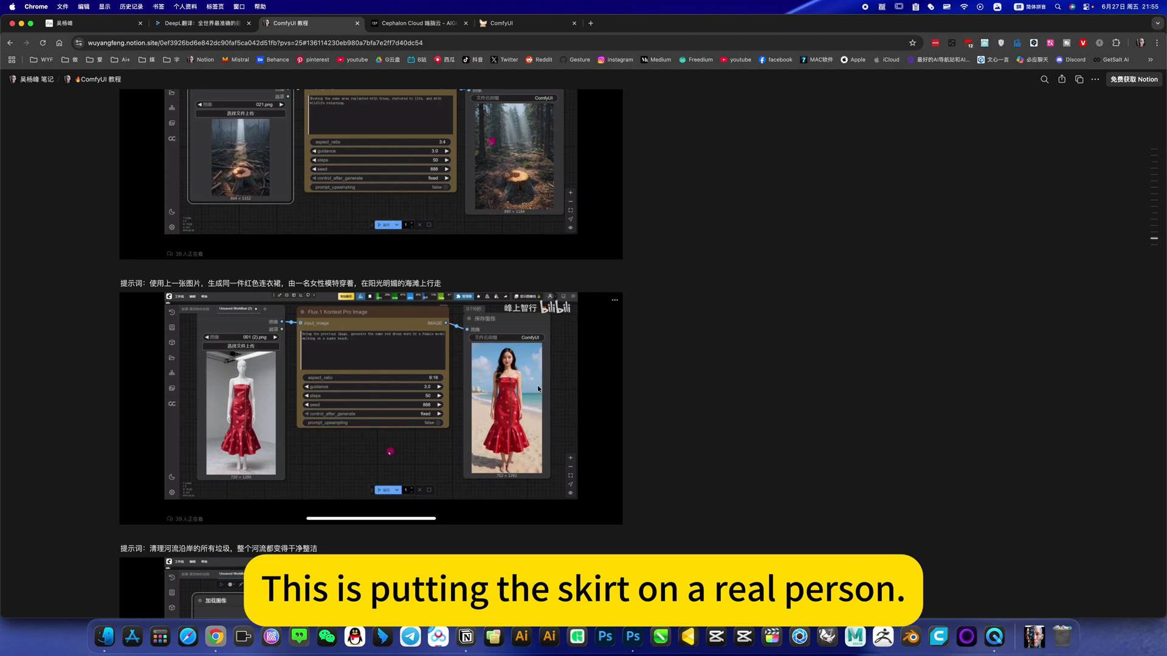
pyautogui.scroll(-3)
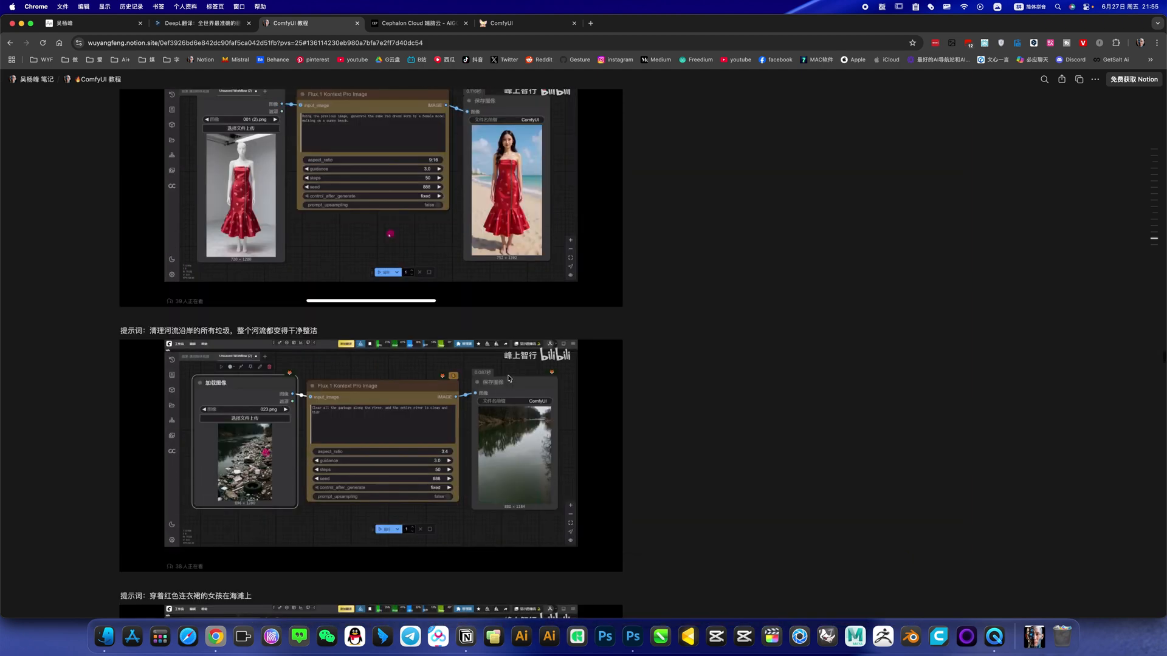
pyautogui.scroll(-3)
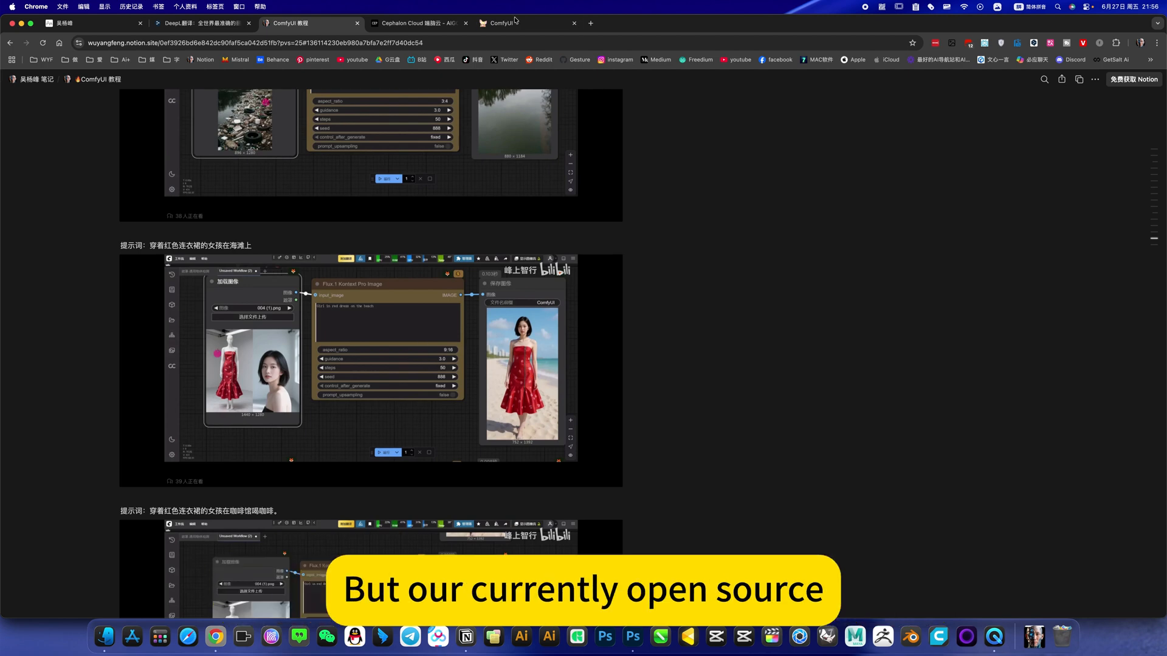
pyautogui.click(510, 23)
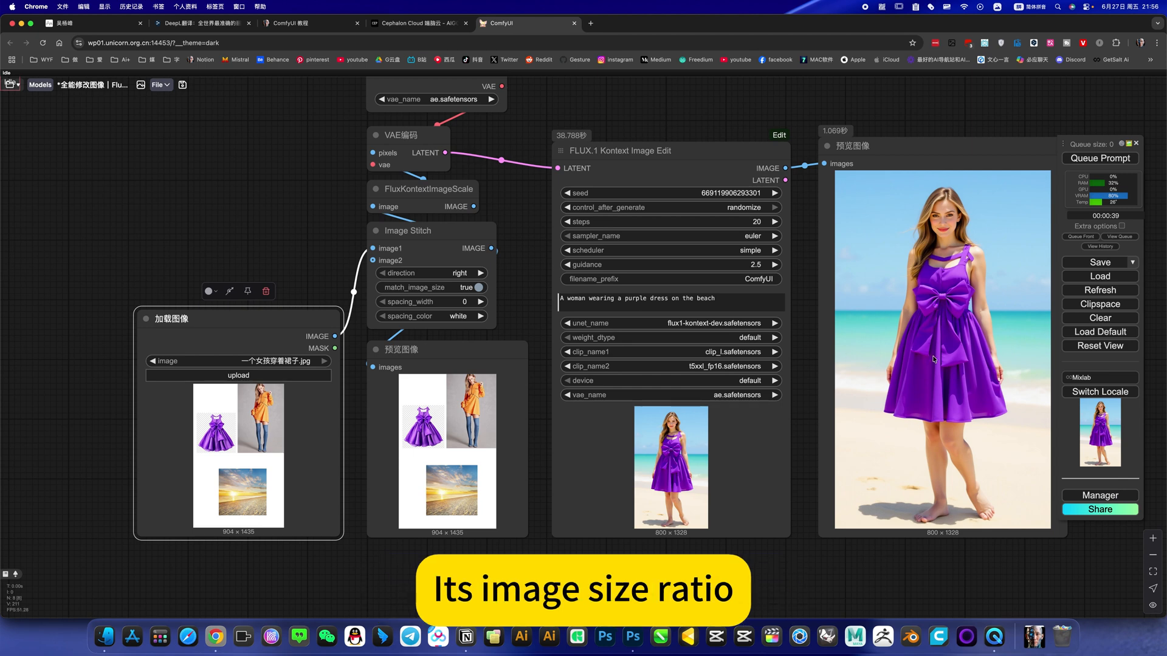
pyautogui.moveTo(936, 393)
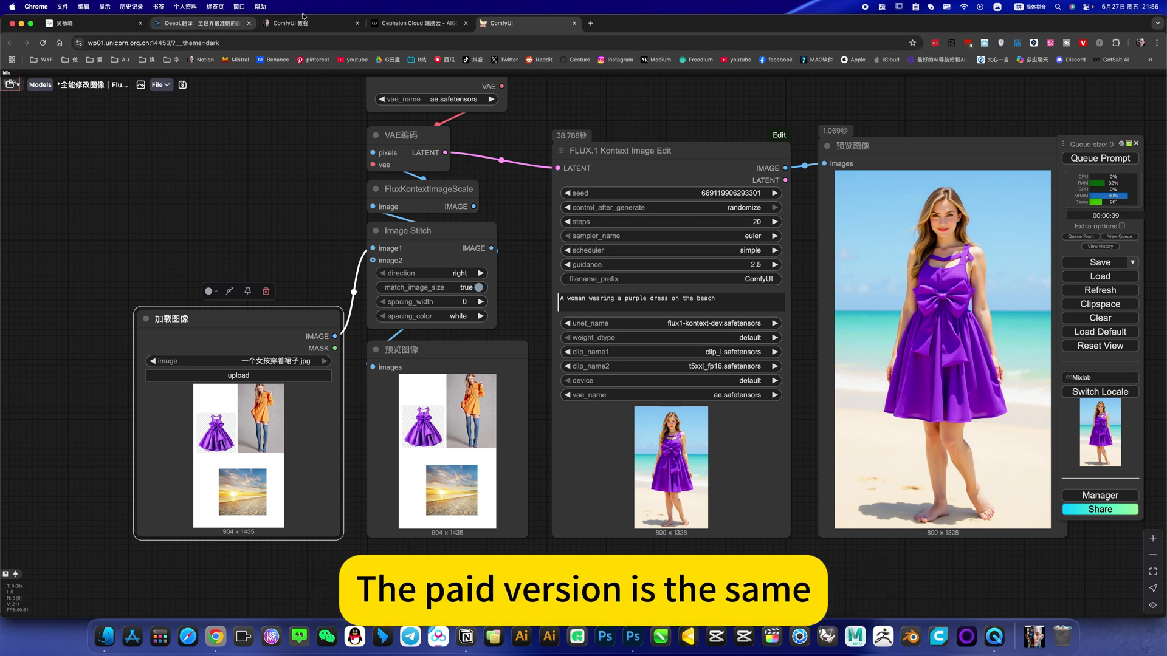
pyautogui.click(290, 23)
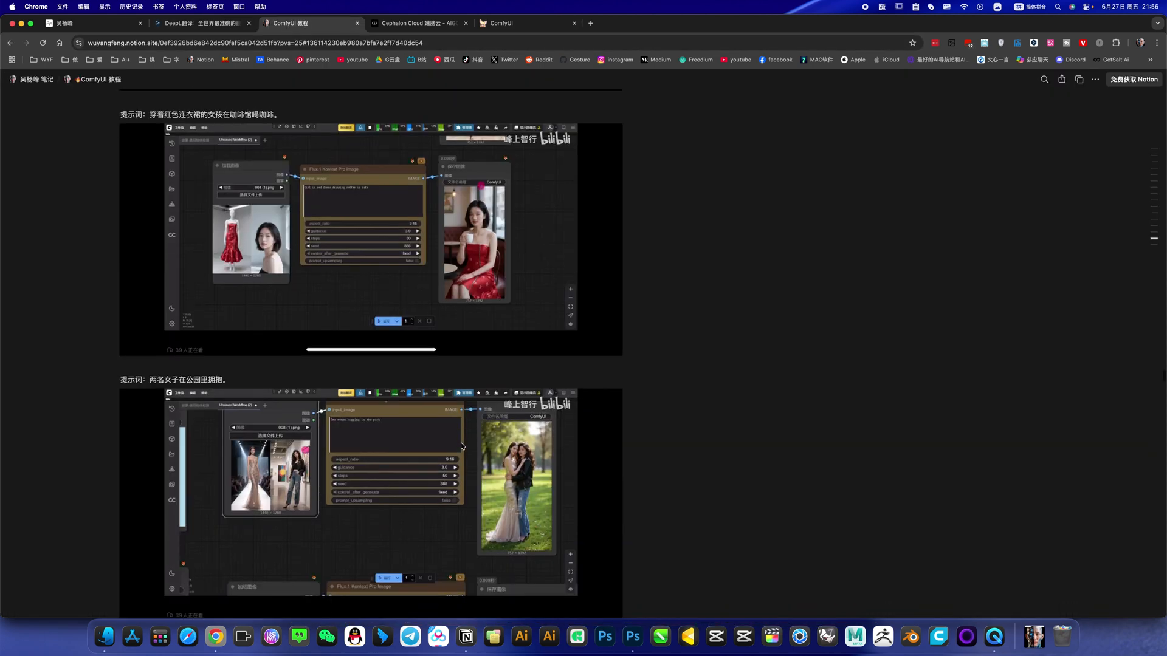
# Step: Scroll through the Notion examples (hammock, perfume sink, runner's shoes)
pyautogui.scroll(-3)
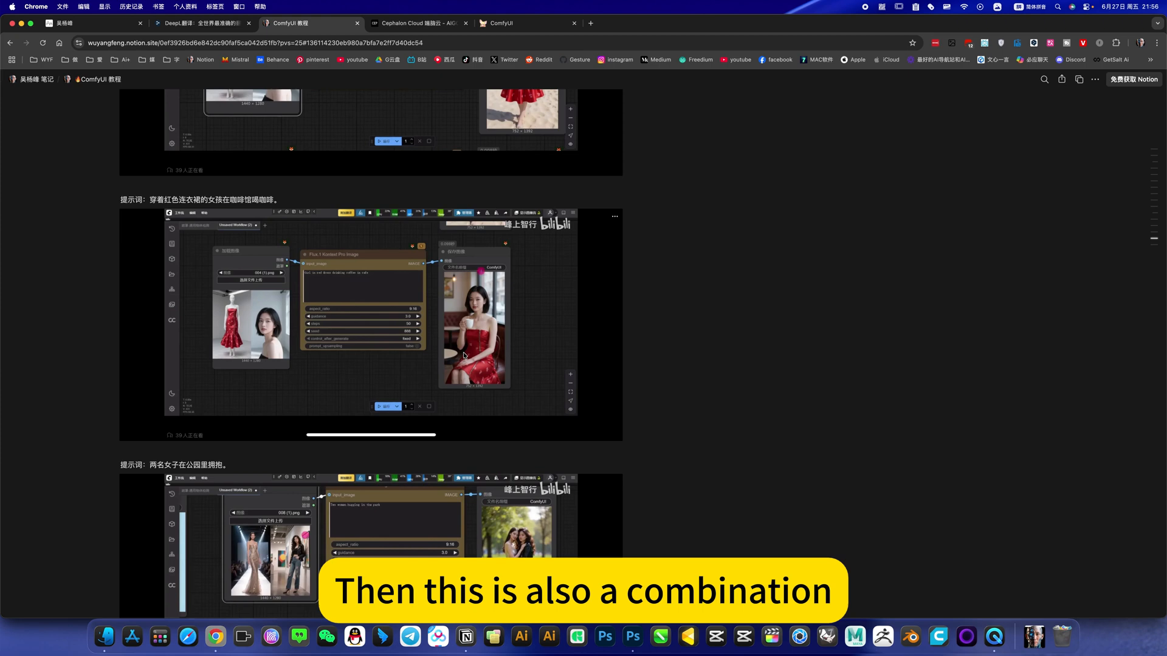
pyautogui.scroll(-3)
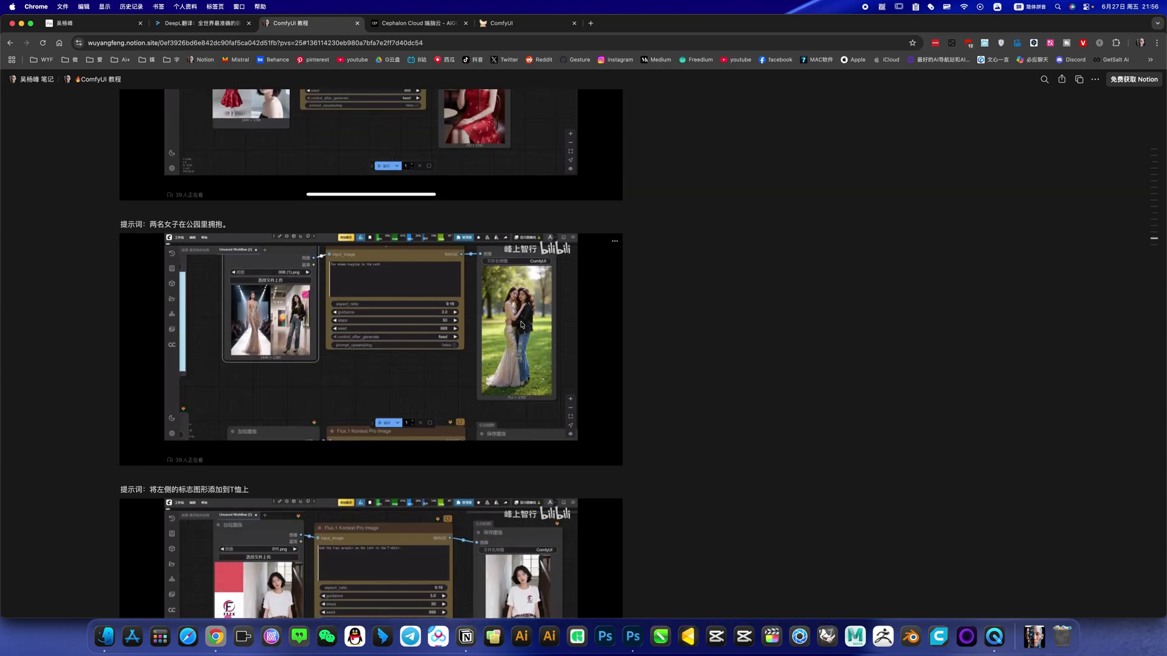
pyautogui.scroll(-3)
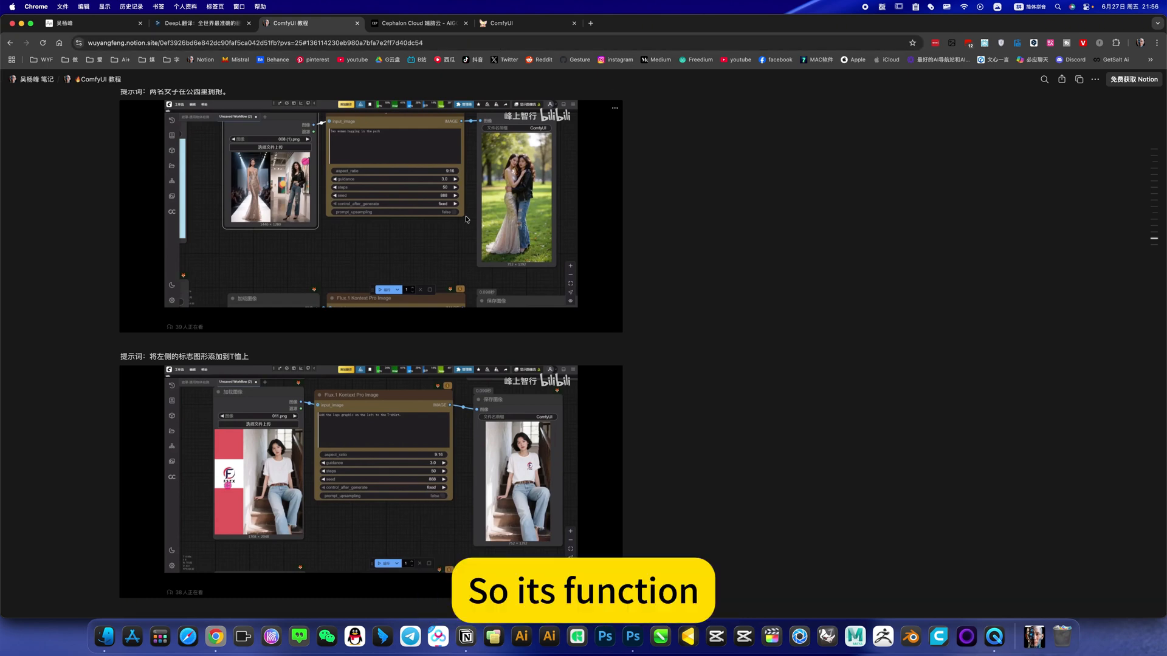
pyautogui.scroll(-3)
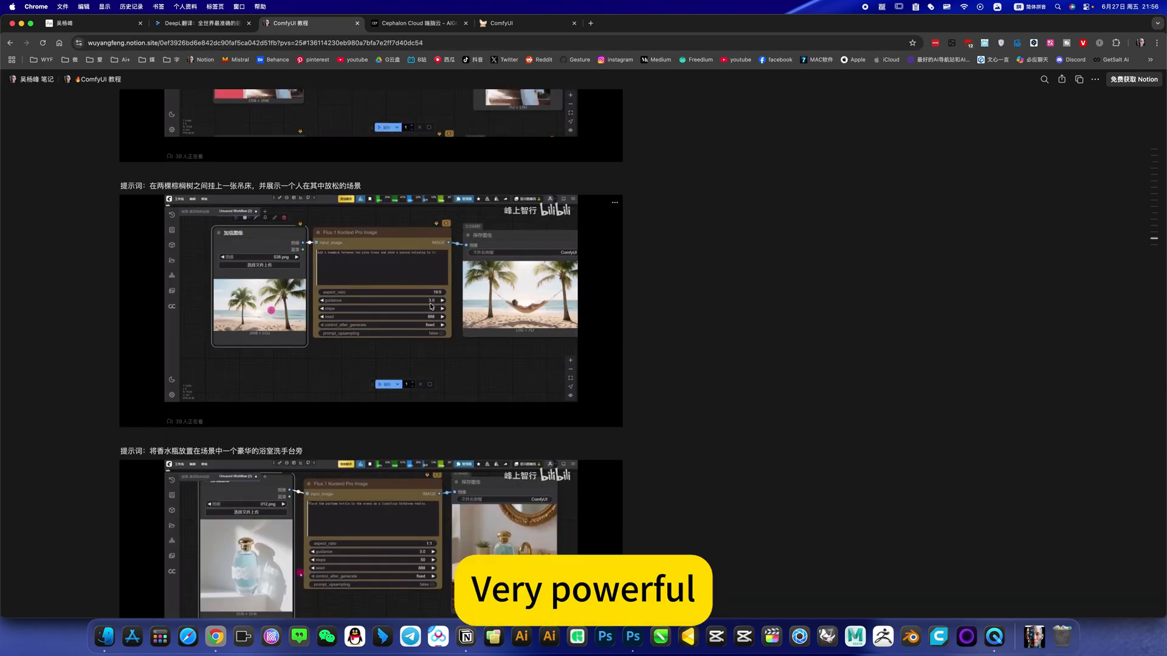
pyautogui.scroll(-3)
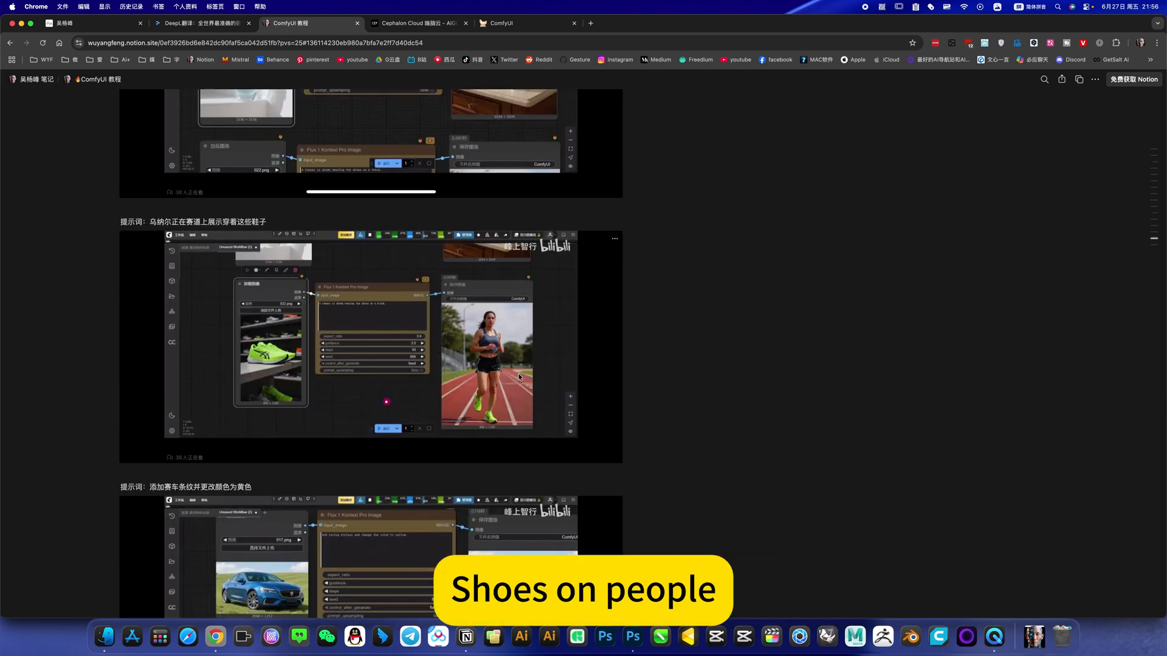
pyautogui.scroll(-3)
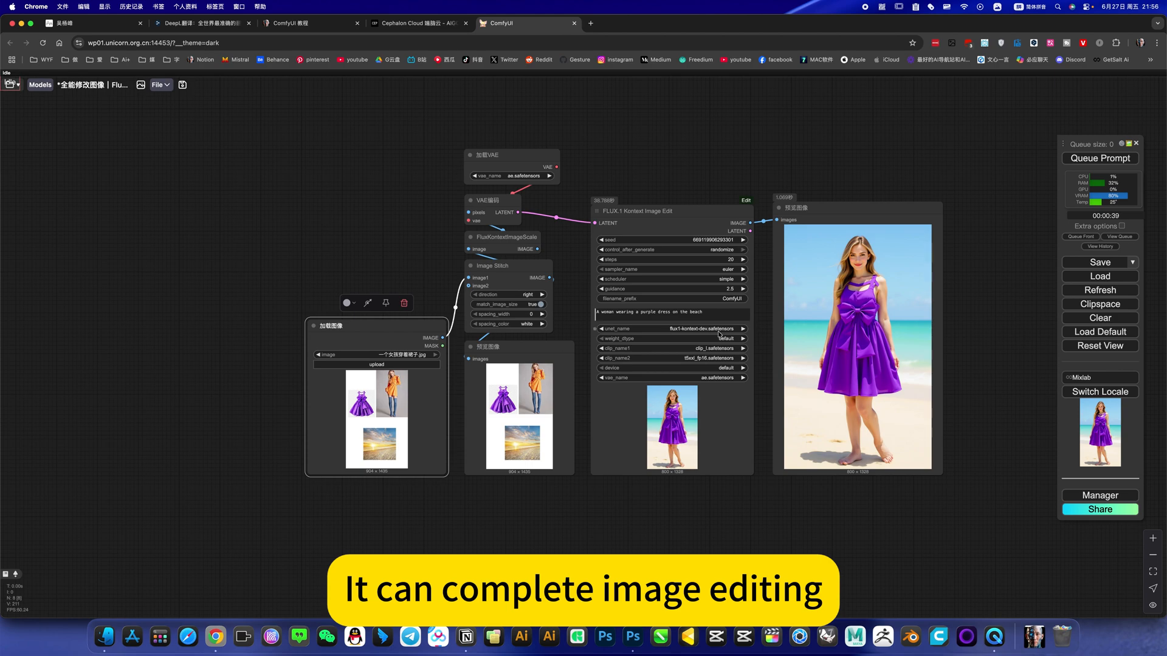
# Step: Check the Cephalon Cloud apps page, then return to the purple-dress beach workflow
pyautogui.click(417, 23)
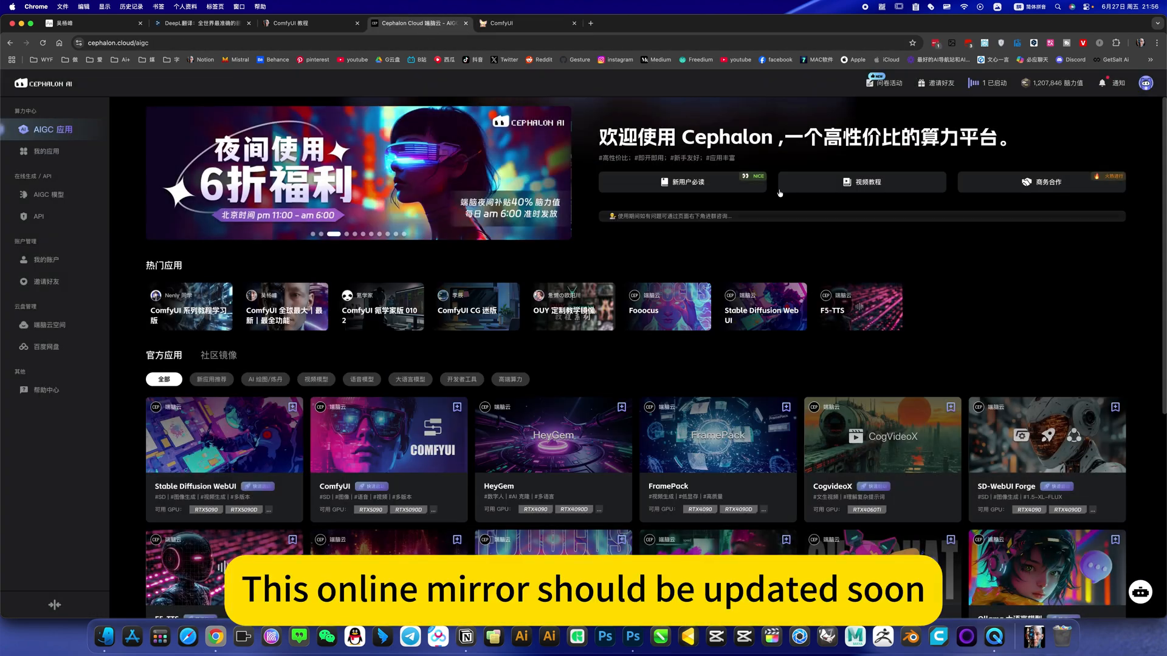
pyautogui.scroll(-3)
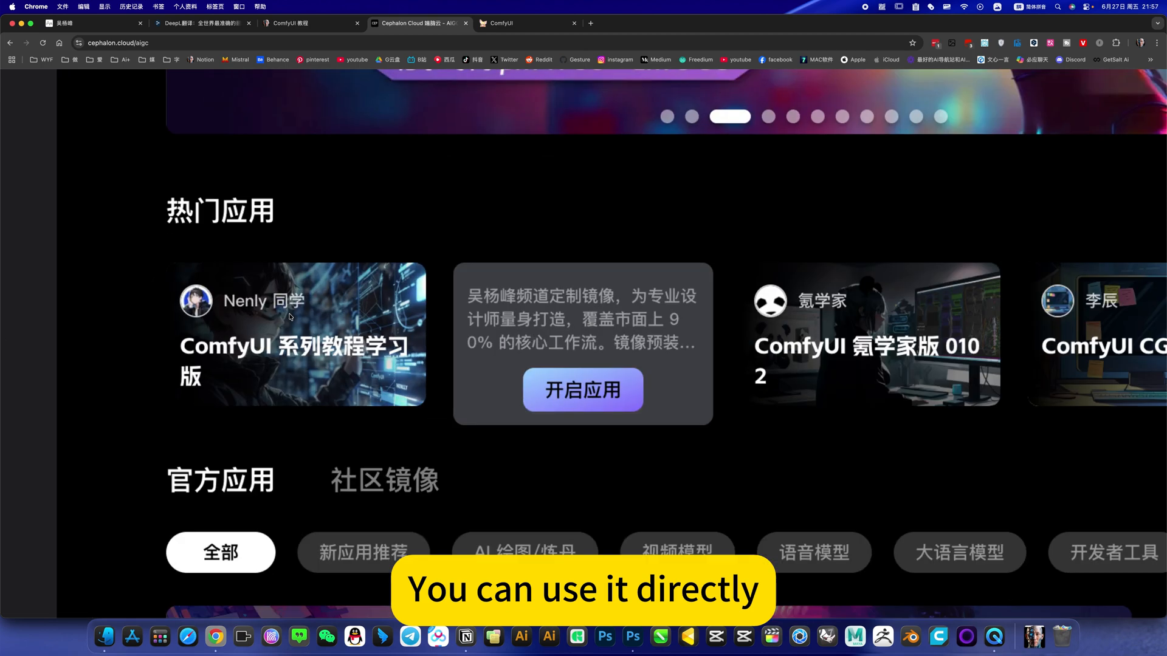
pyautogui.moveTo(534, 492)
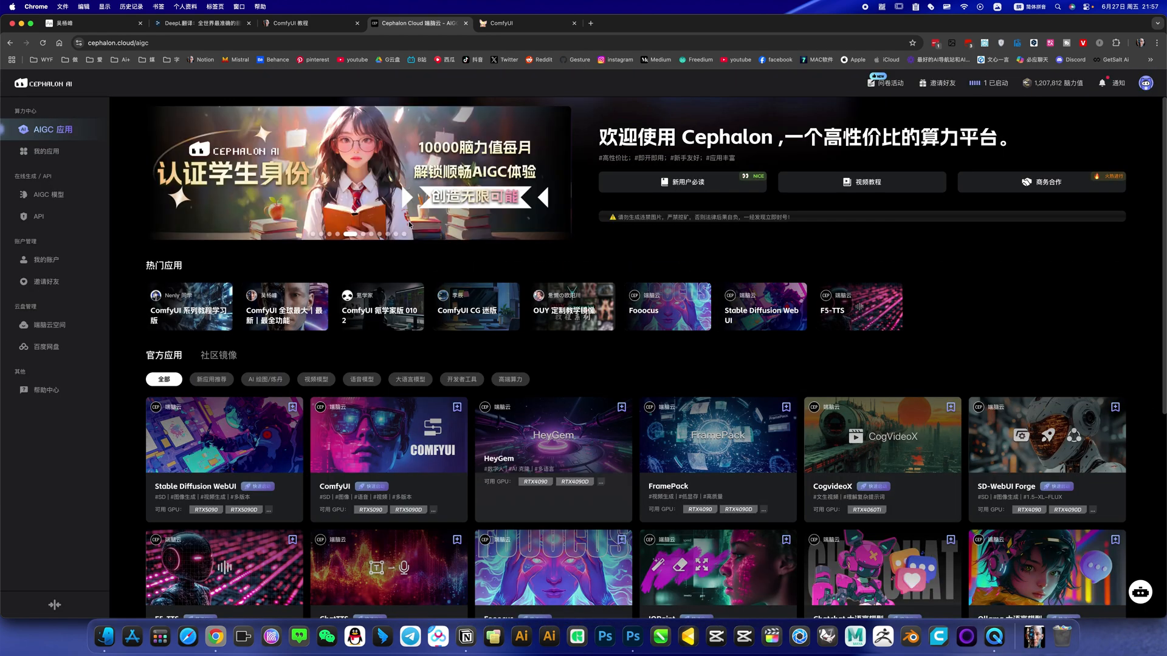
pyautogui.click(529, 23)
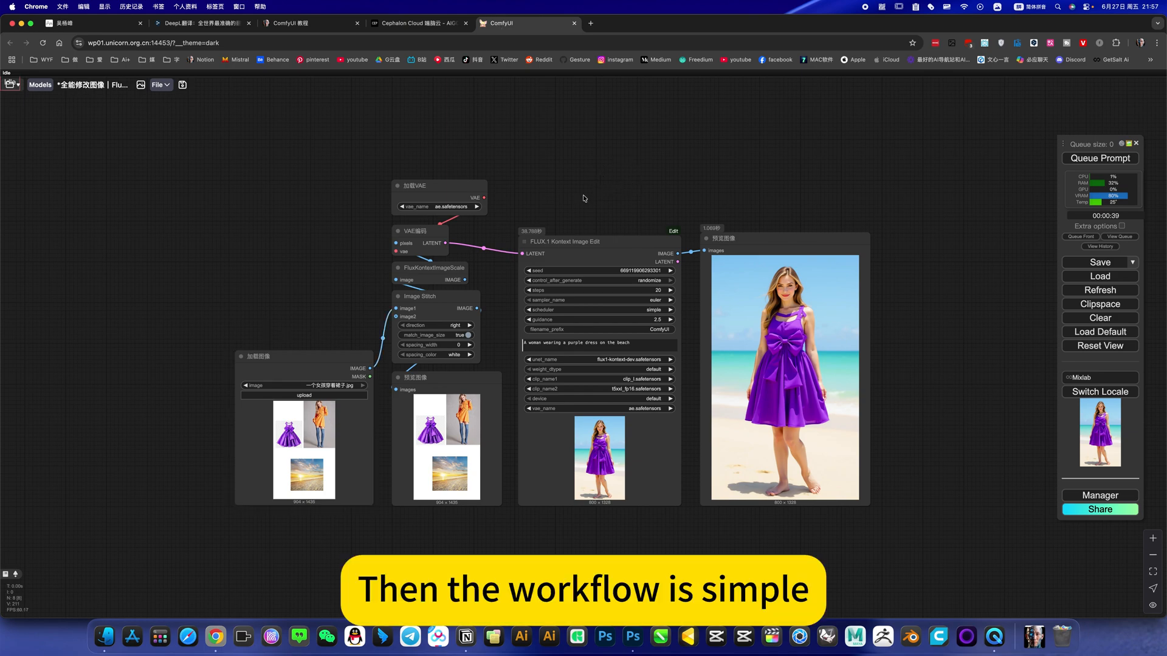